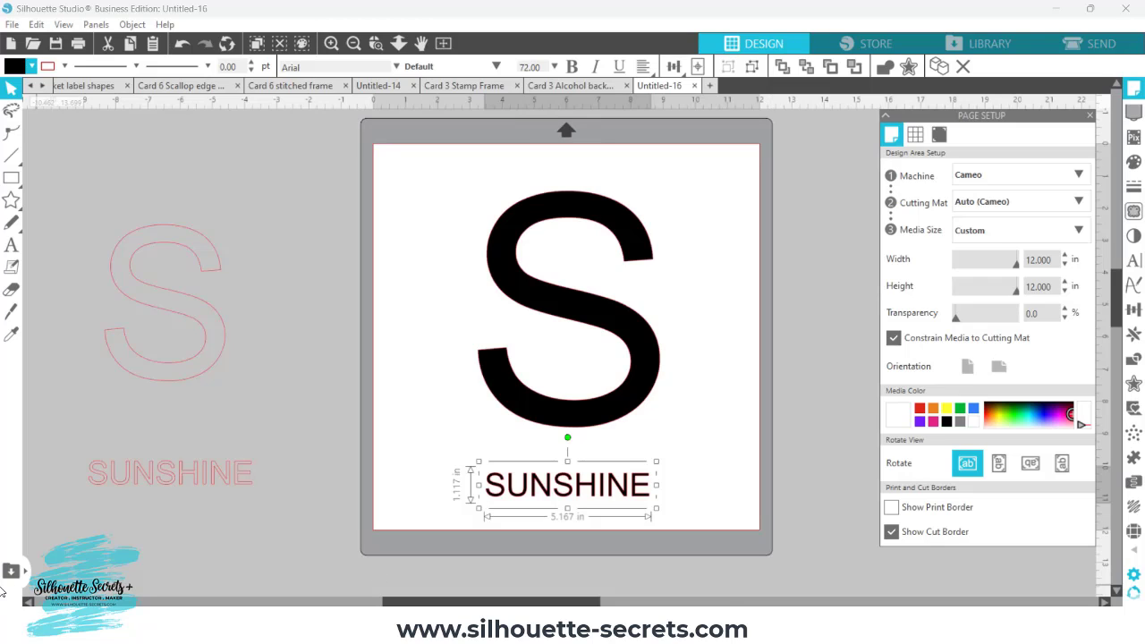
mouse_move(11, 571)
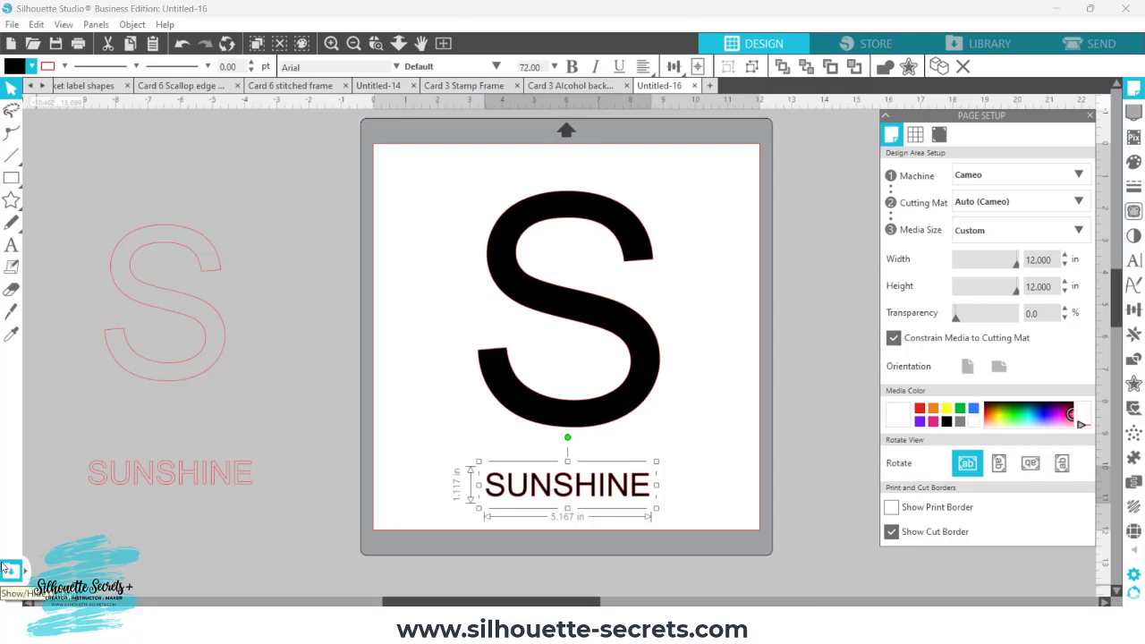
mouse_move(487, 367)
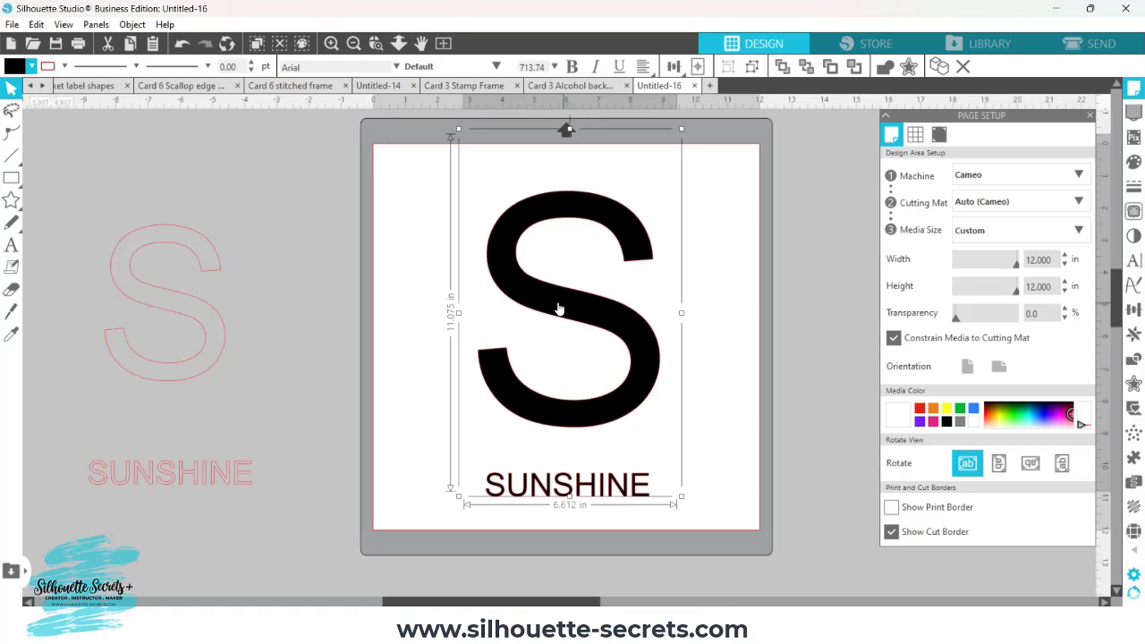
mouse_move(548, 305)
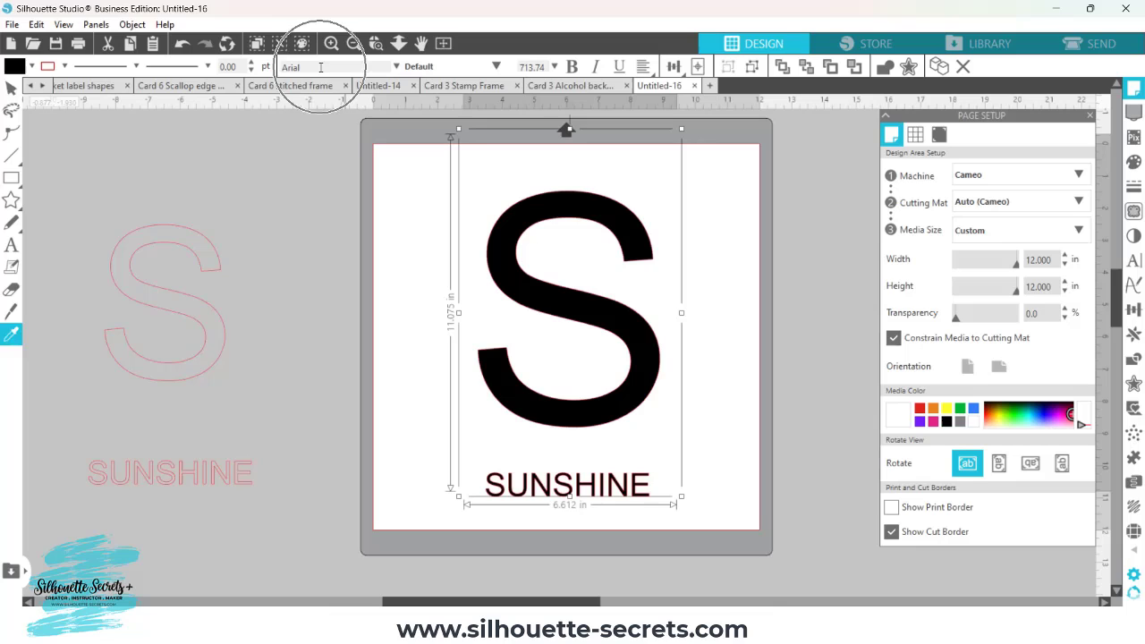
mouse_move(578, 314)
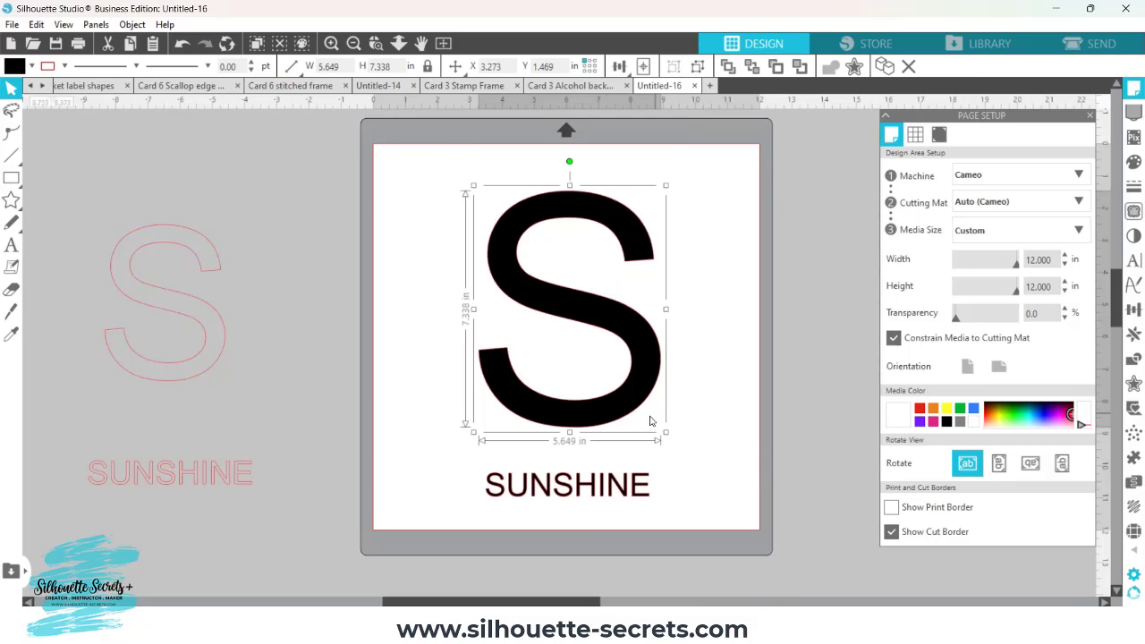
mouse_move(608, 437)
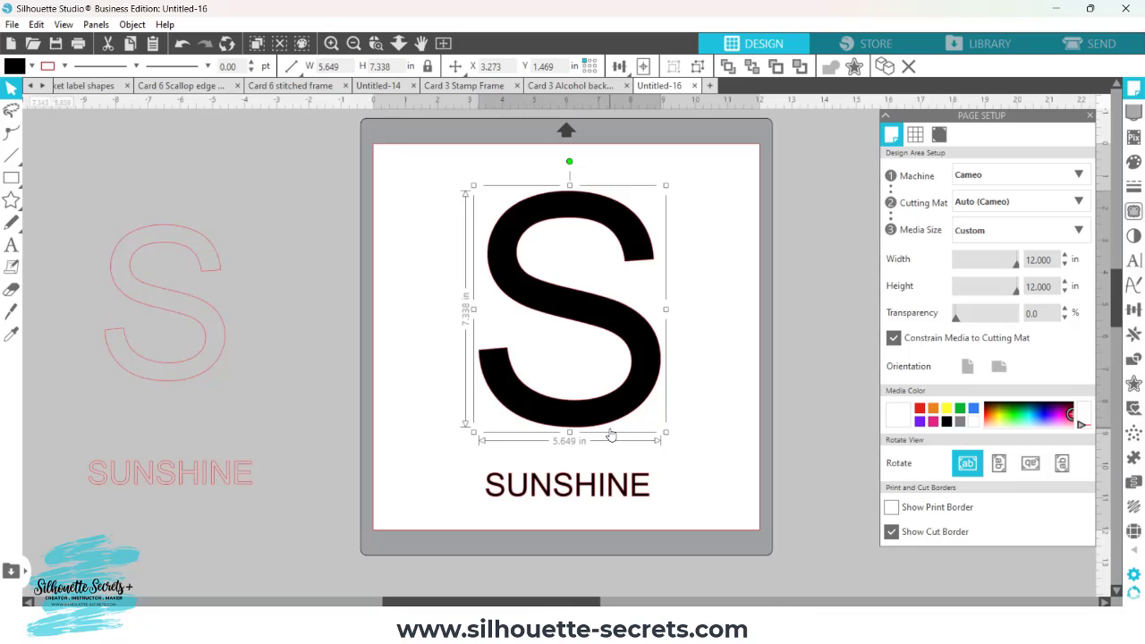
mouse_move(524, 193)
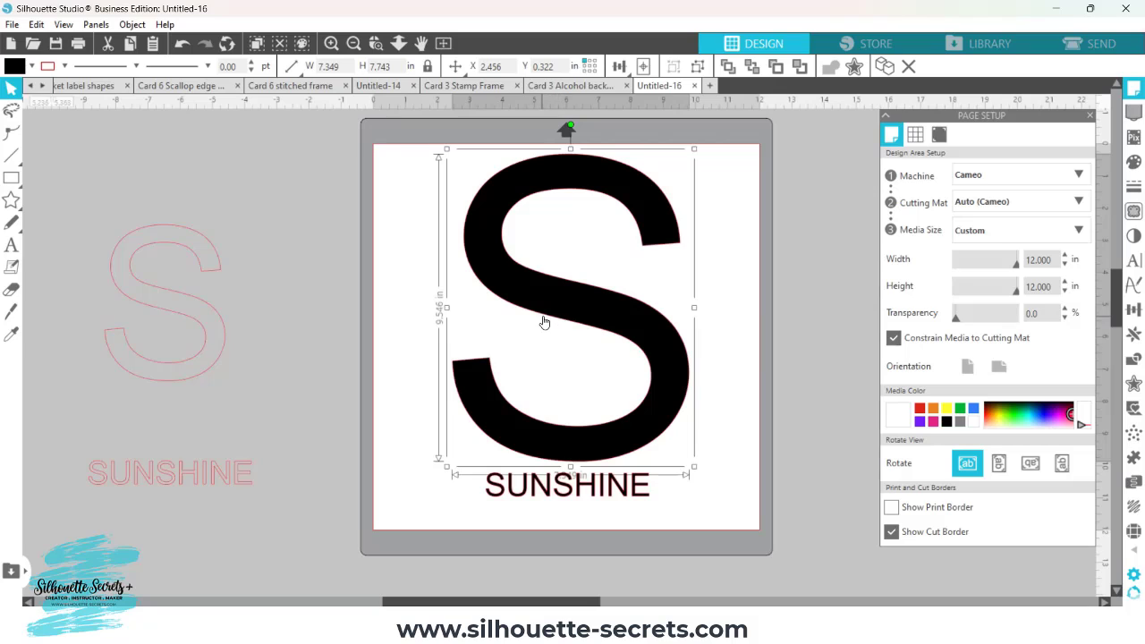
mouse_move(12, 314)
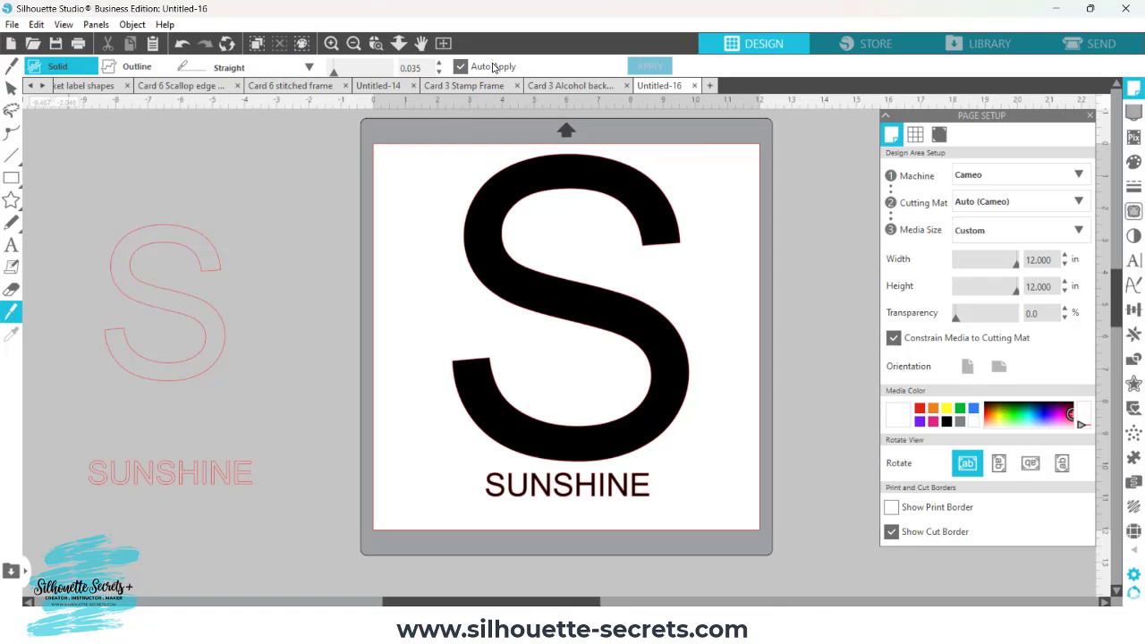
mouse_move(526, 71)
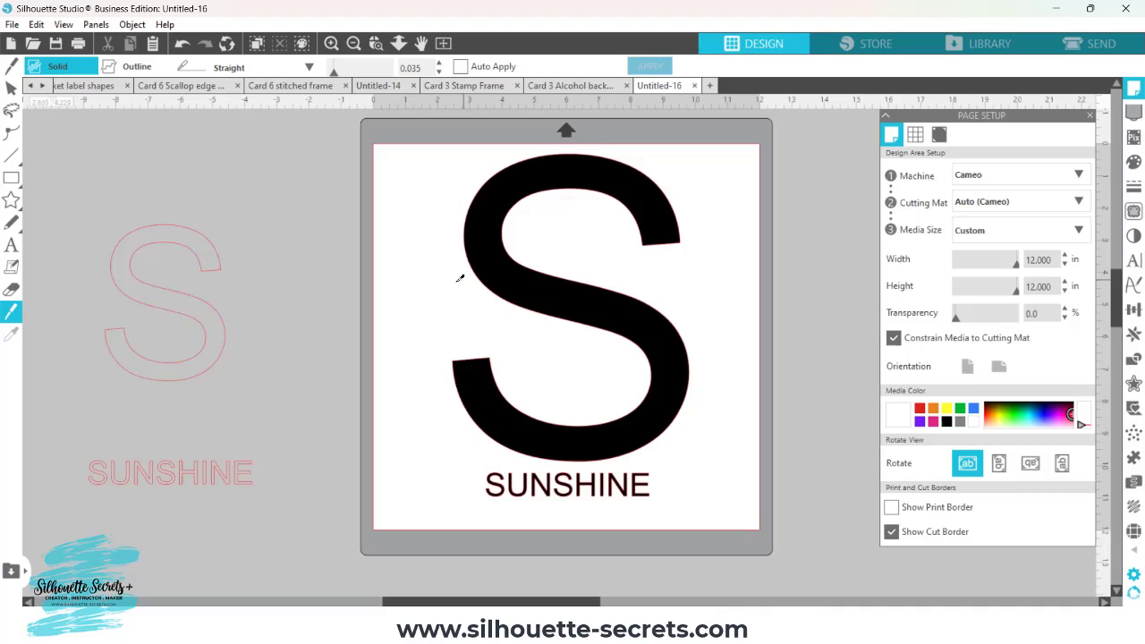
mouse_move(438, 268)
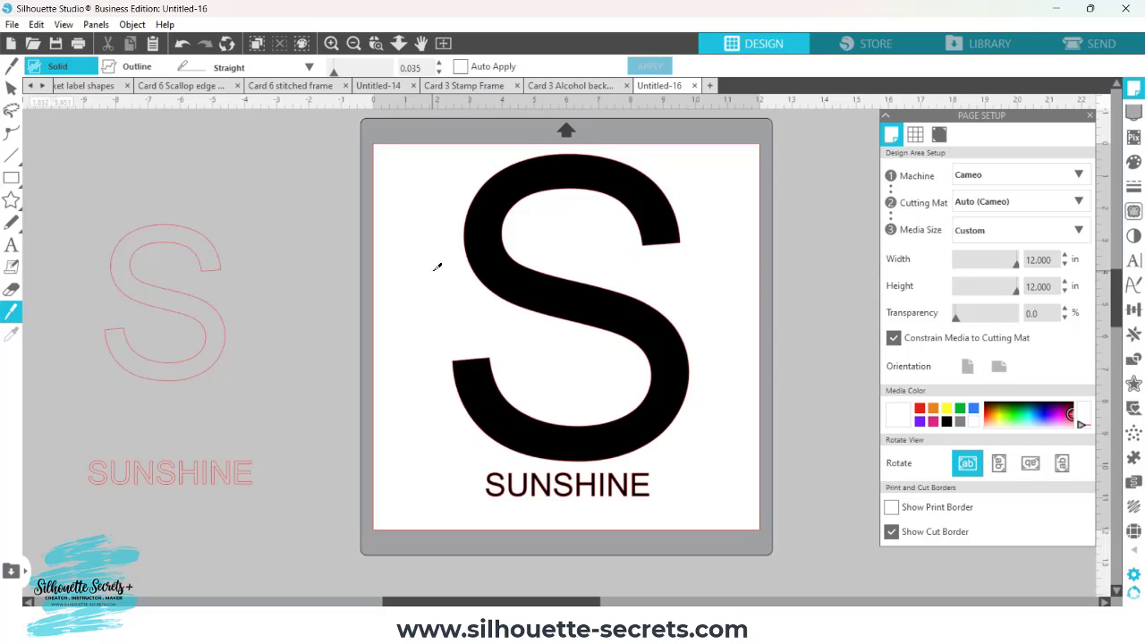
- Draw a horizontal cut line across the upper middle of the large S
left_click_drag(433, 270, 640, 270)
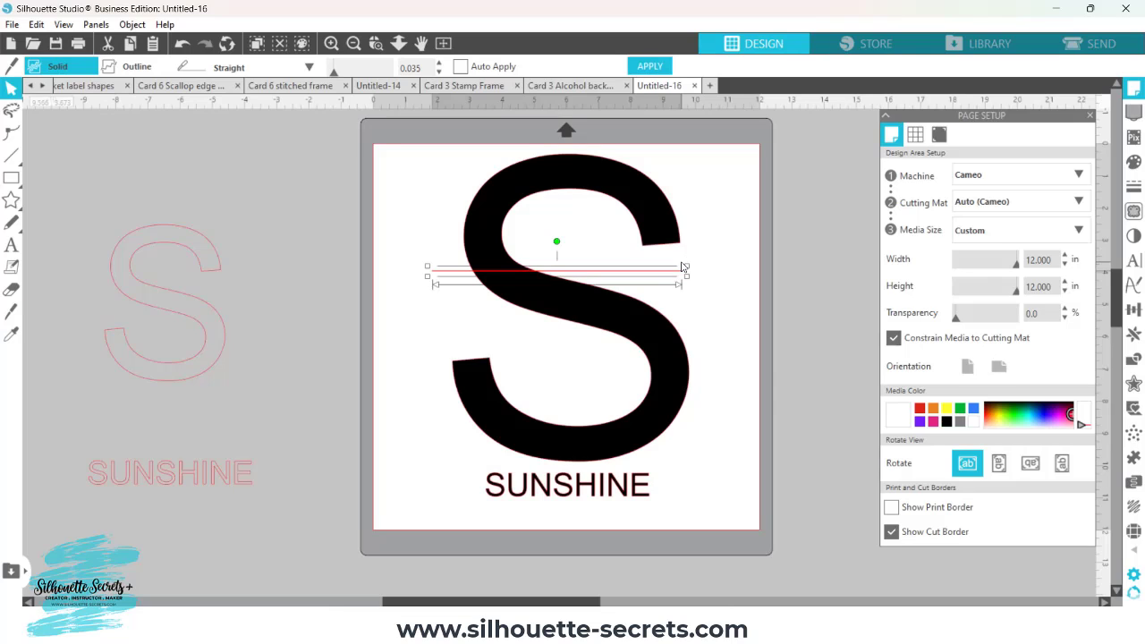
mouse_move(490, 288)
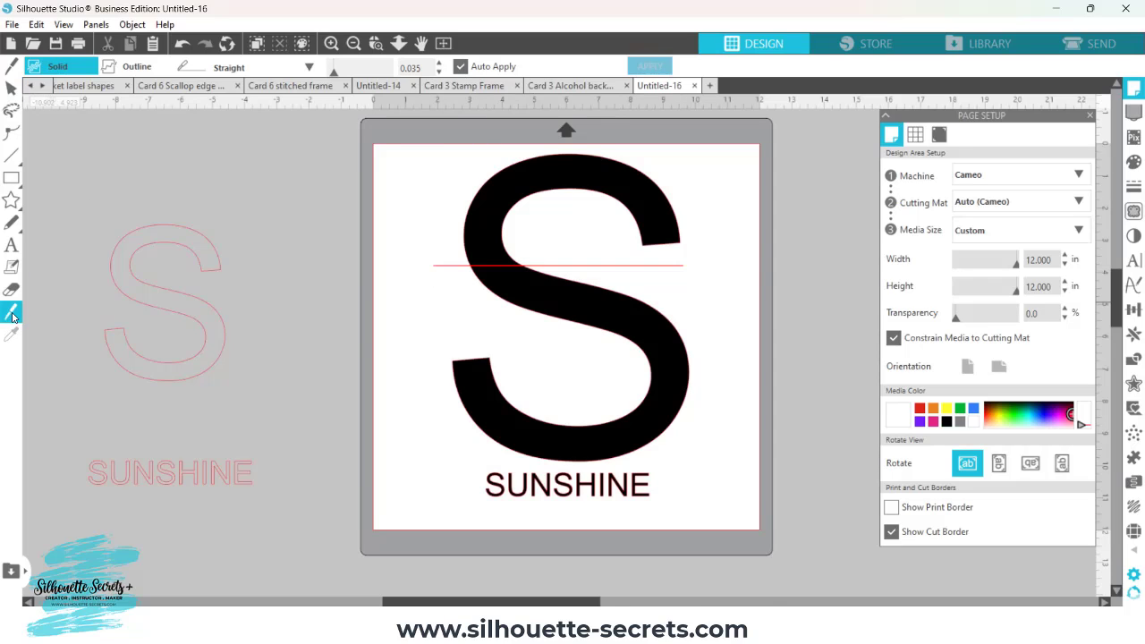
left_click_drag(433, 265, 552, 303)
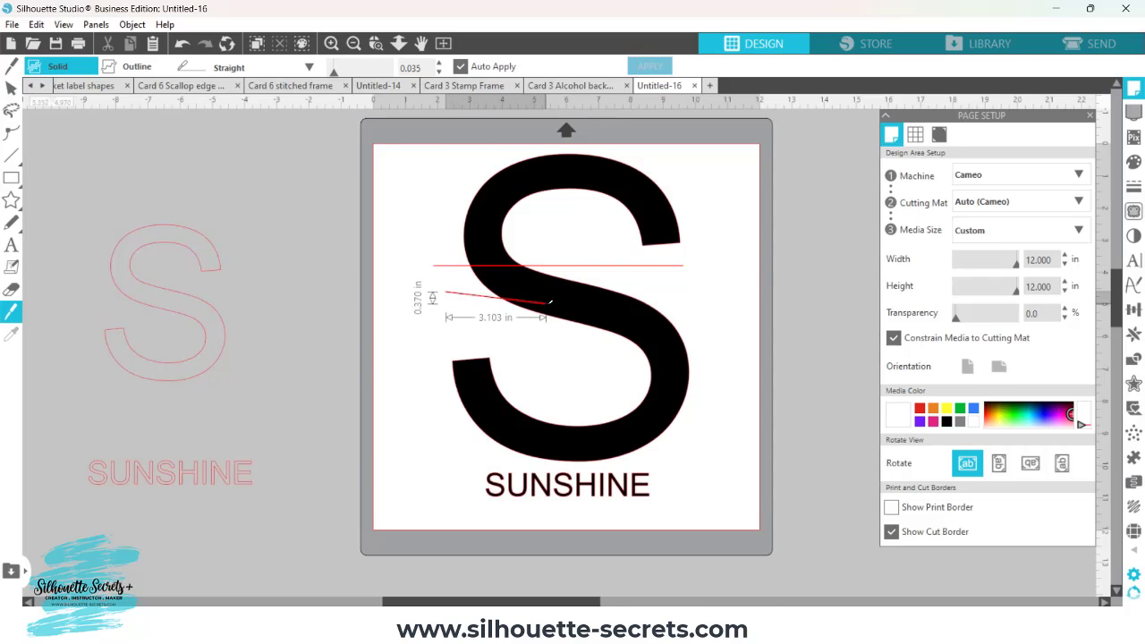
left_click_drag(551, 303, 683, 285)
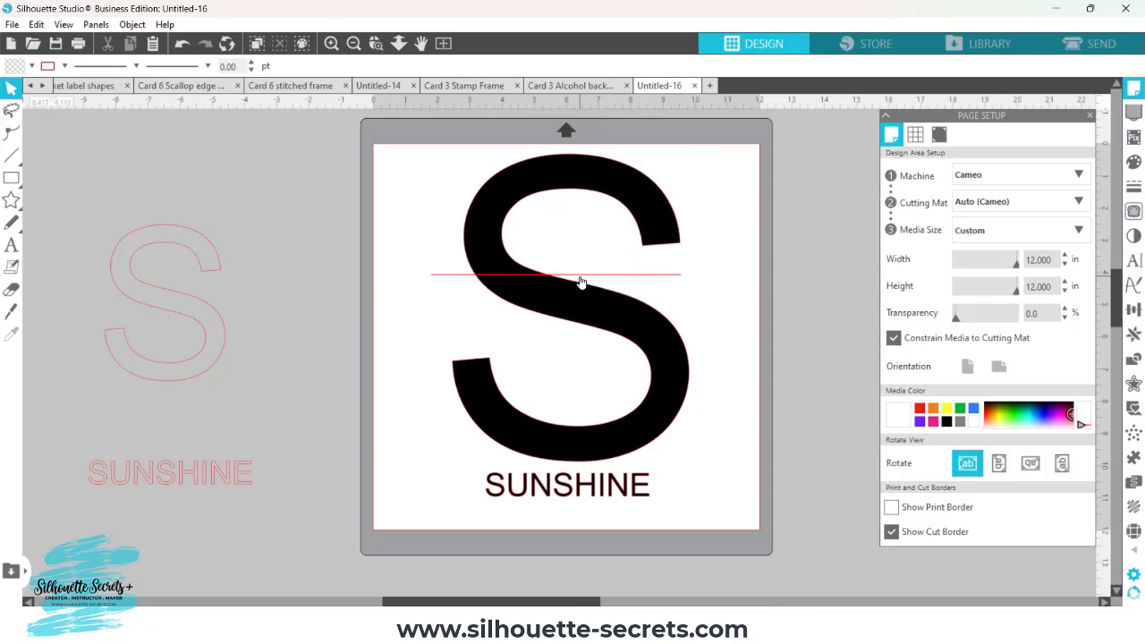
- Select the line with the S and split the letter along it, removing the middle slice
left_click(554, 274)
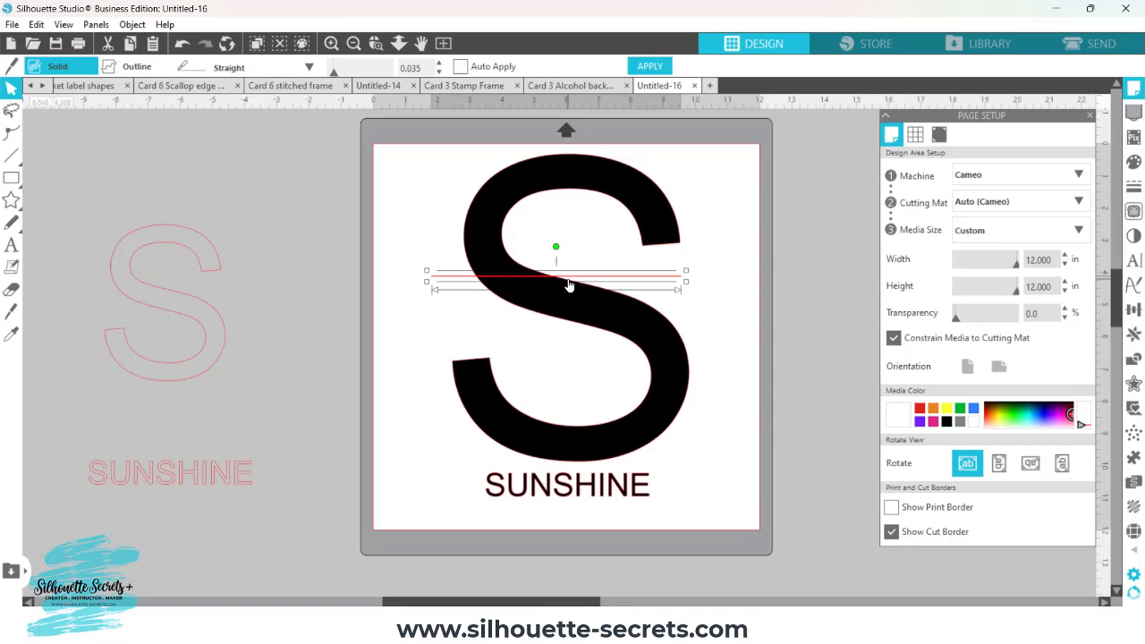
left_click(650, 65)
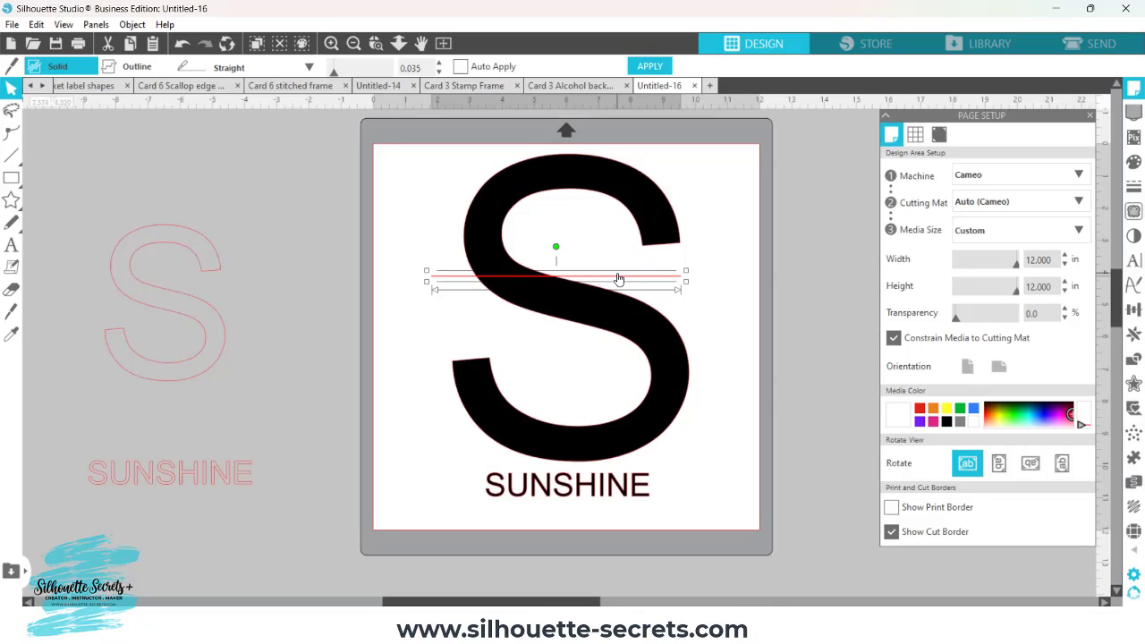
mouse_move(604, 283)
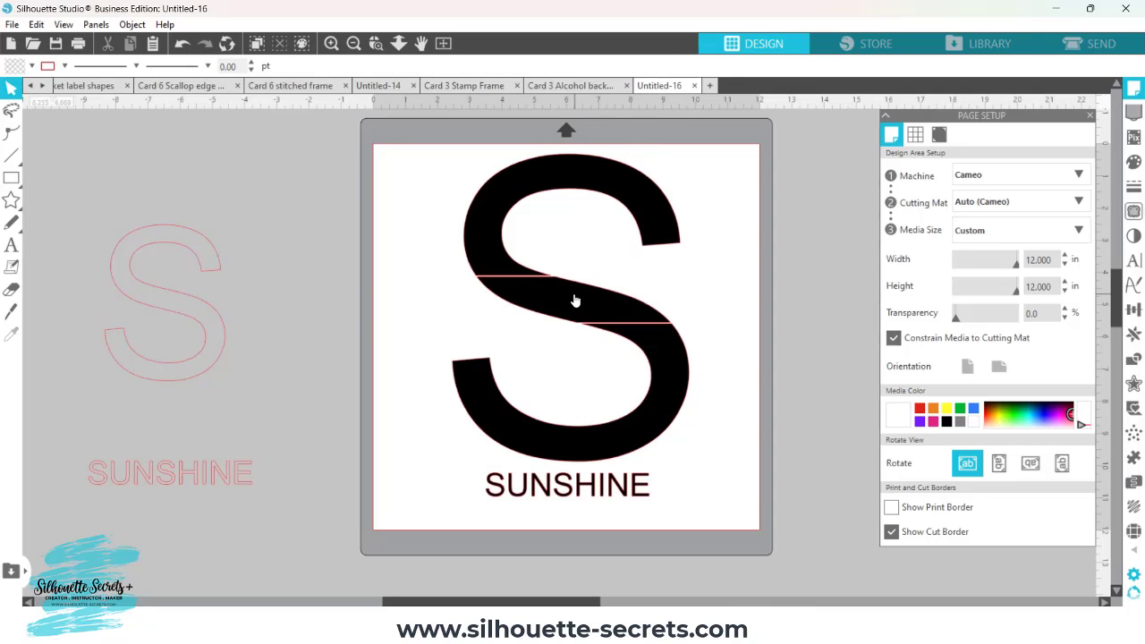
left_click(576, 301)
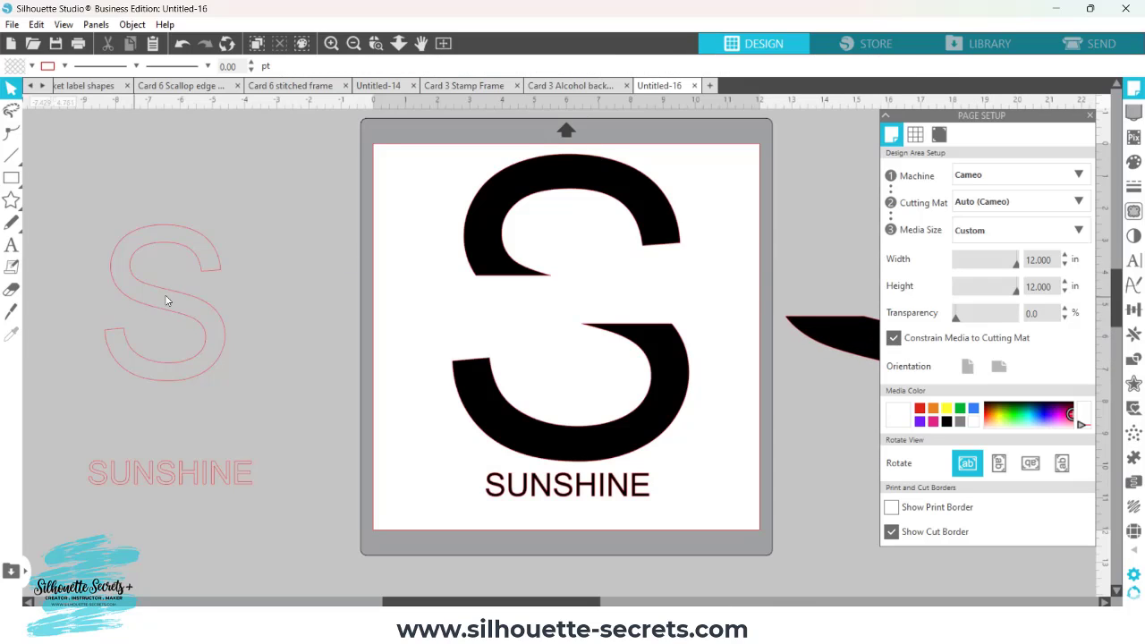
mouse_move(170, 295)
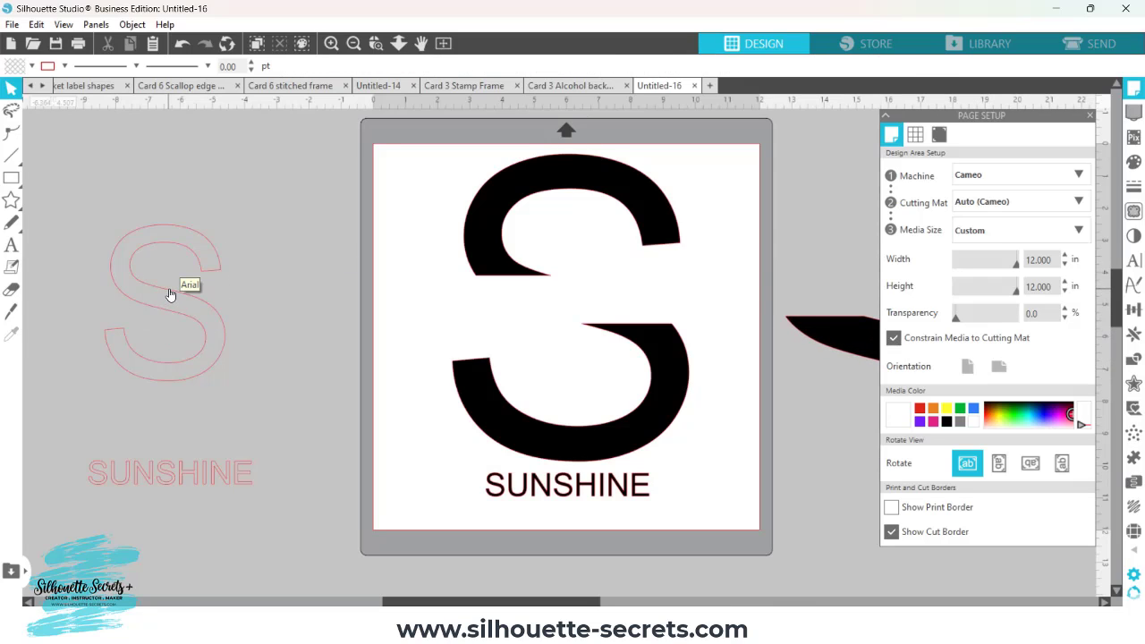
mouse_move(62, 211)
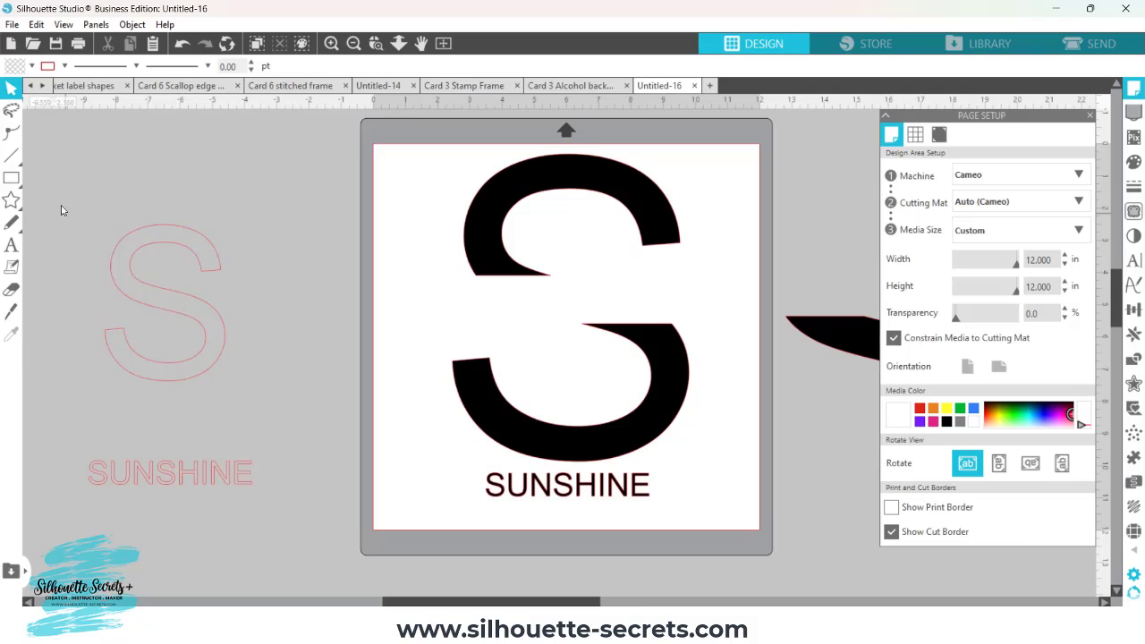
- Draw a thin rectangular bar spanning the S's width, flush with the upper half's cut edge
left_click(13, 178)
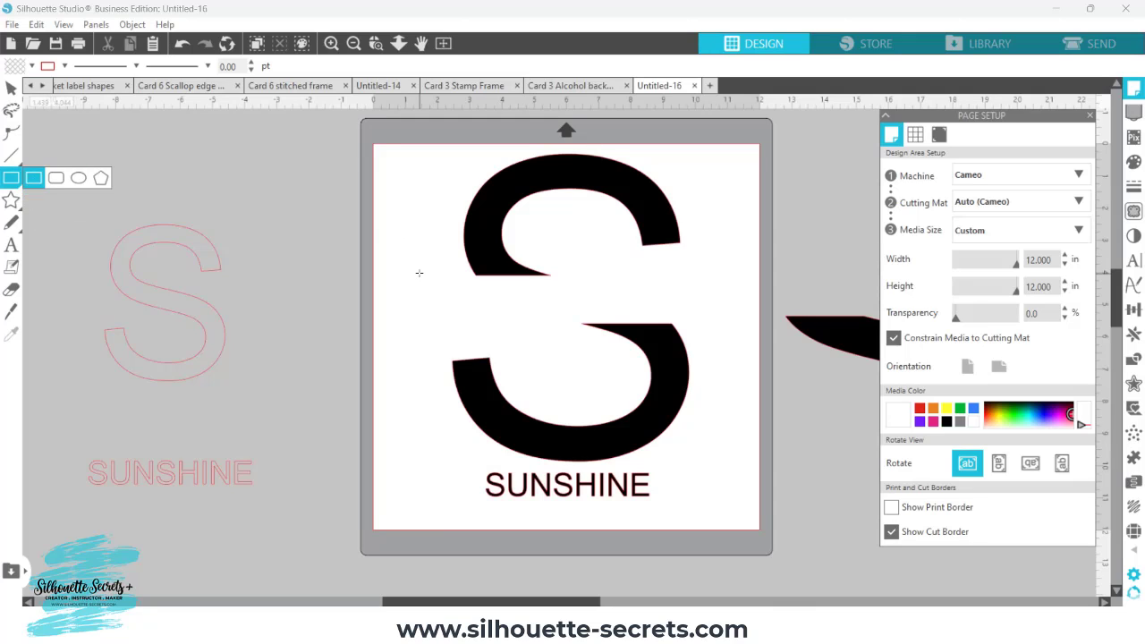
left_click_drag(421, 283, 457, 290)
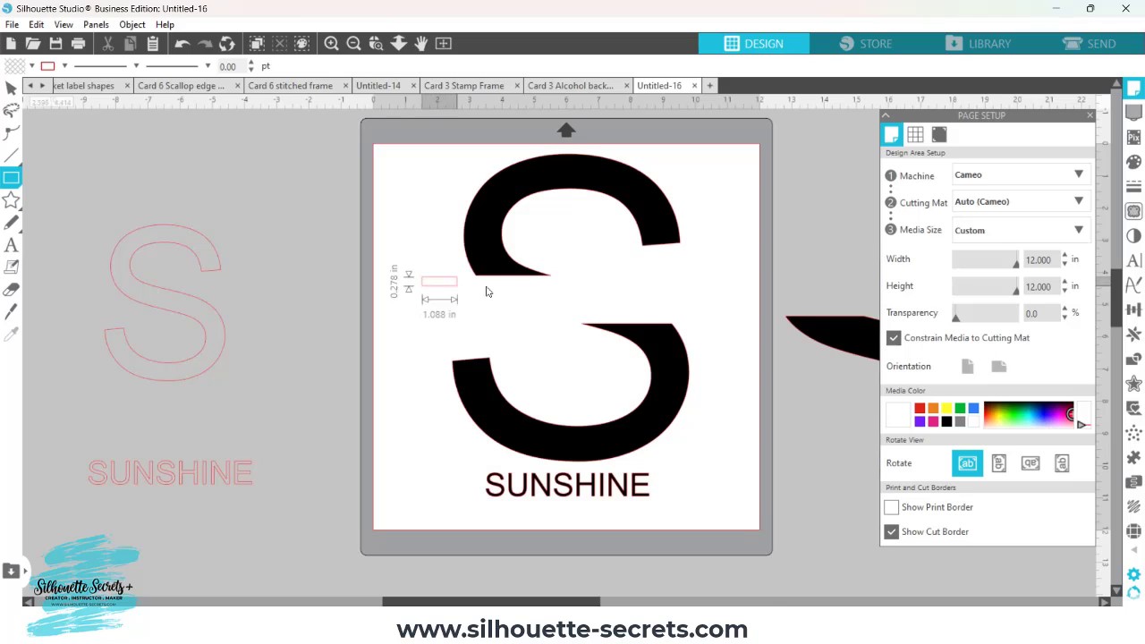
left_click_drag(491, 290, 689, 297)
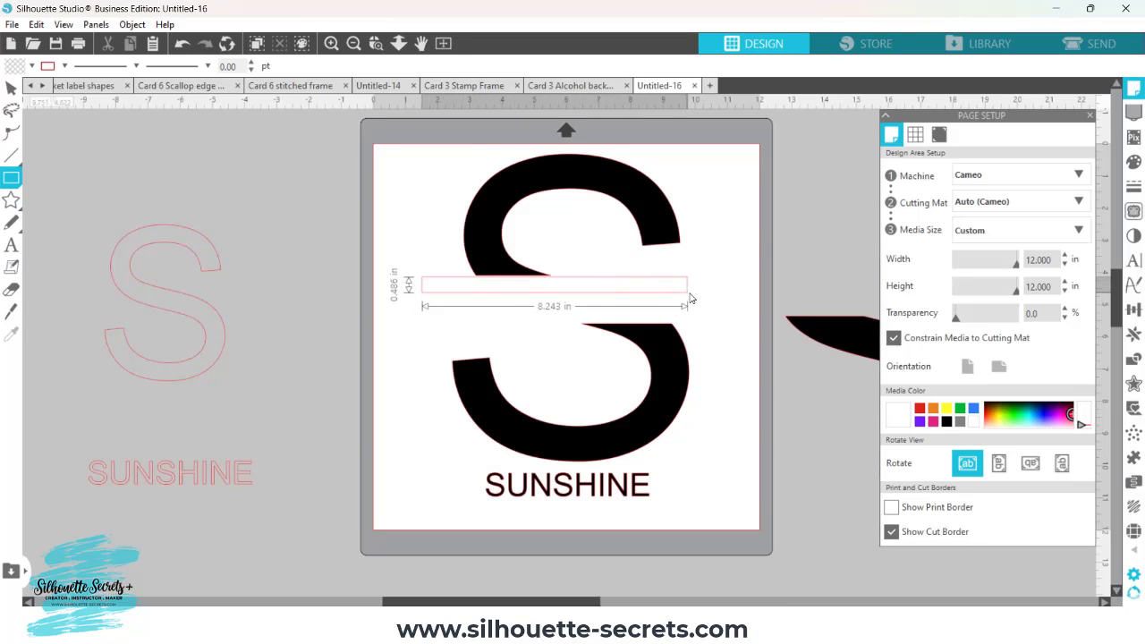
left_click_drag(689, 285, 712, 285)
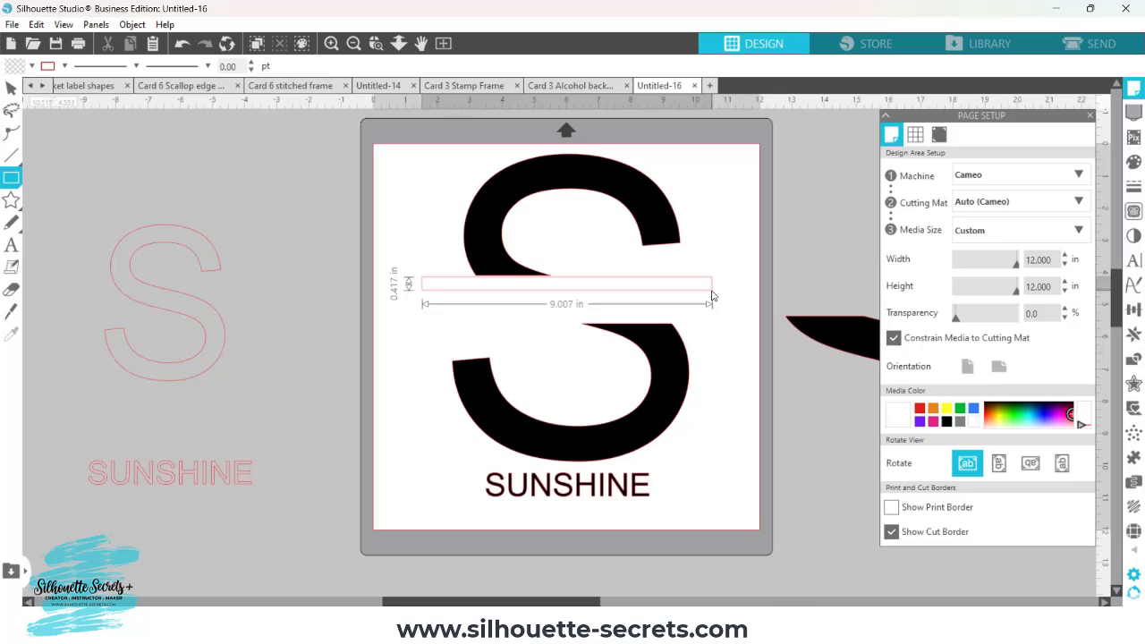
left_click(566, 283)
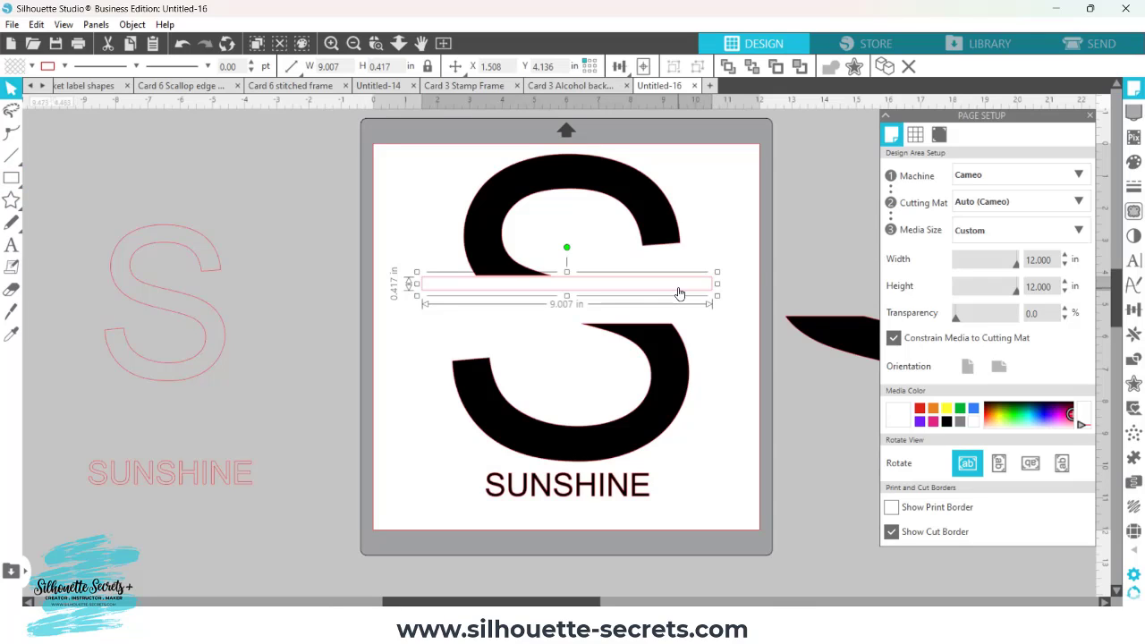
mouse_move(712, 297)
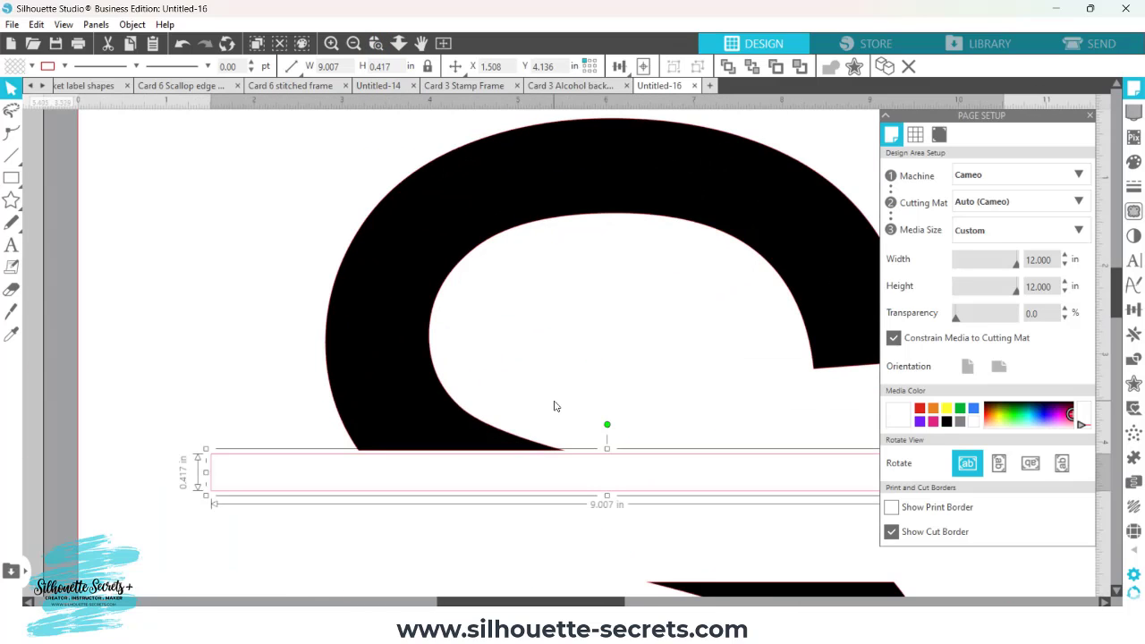
mouse_move(523, 458)
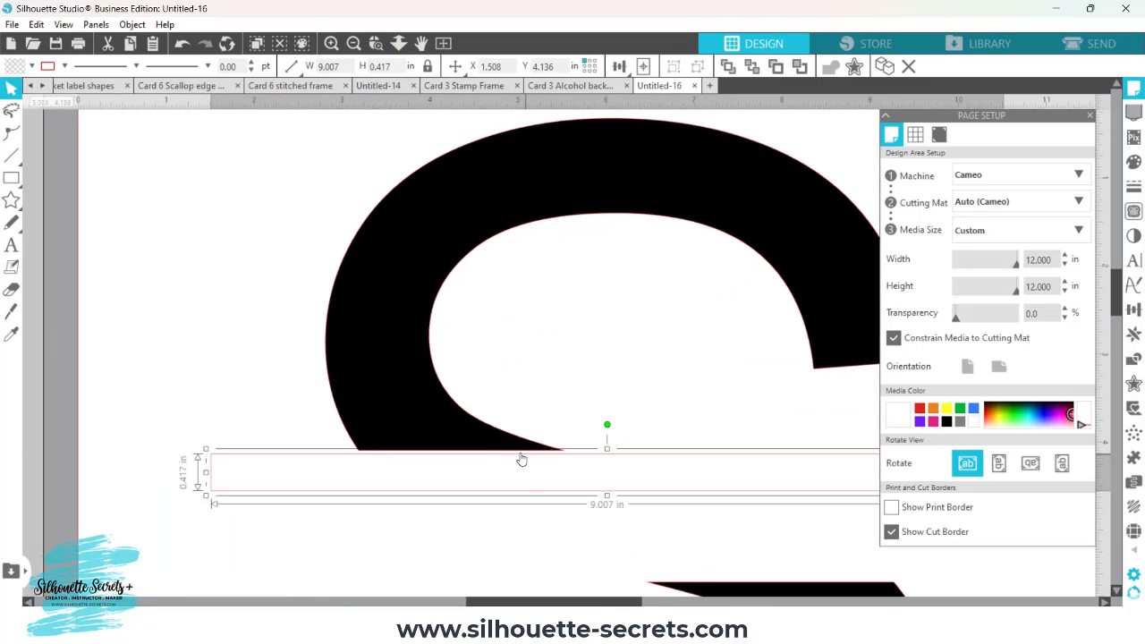
mouse_move(505, 463)
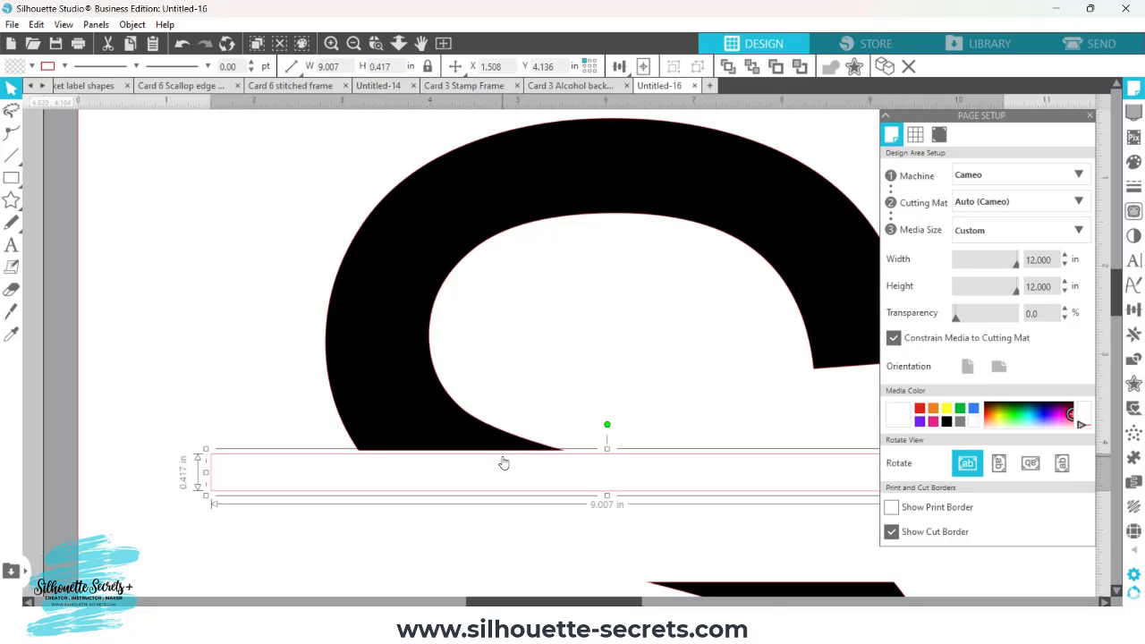
left_click(455, 66)
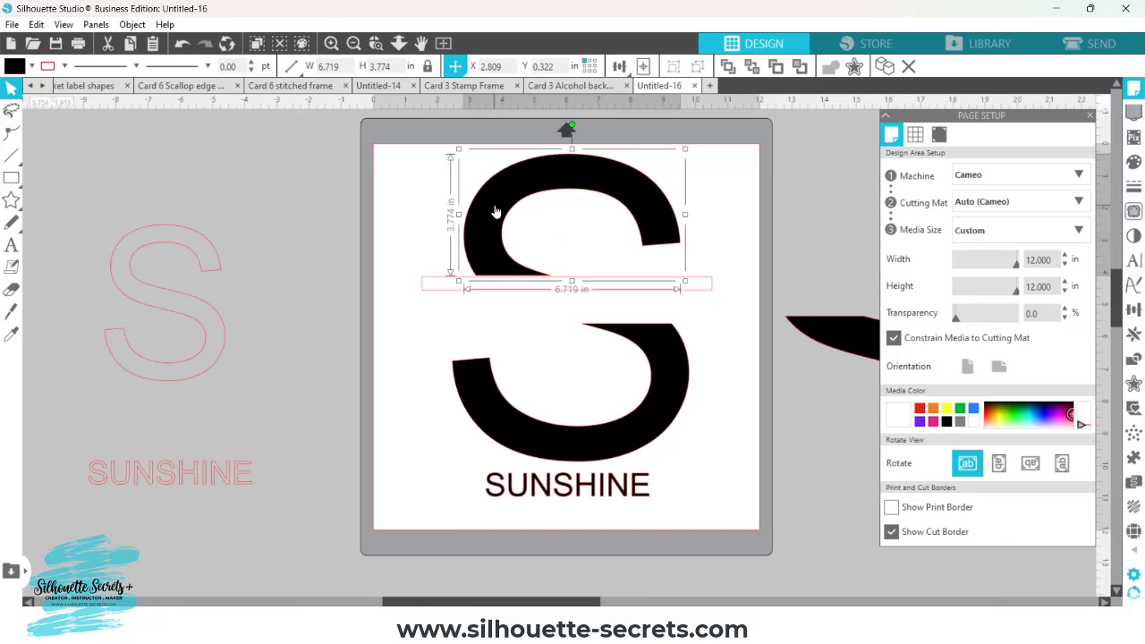
mouse_move(661, 376)
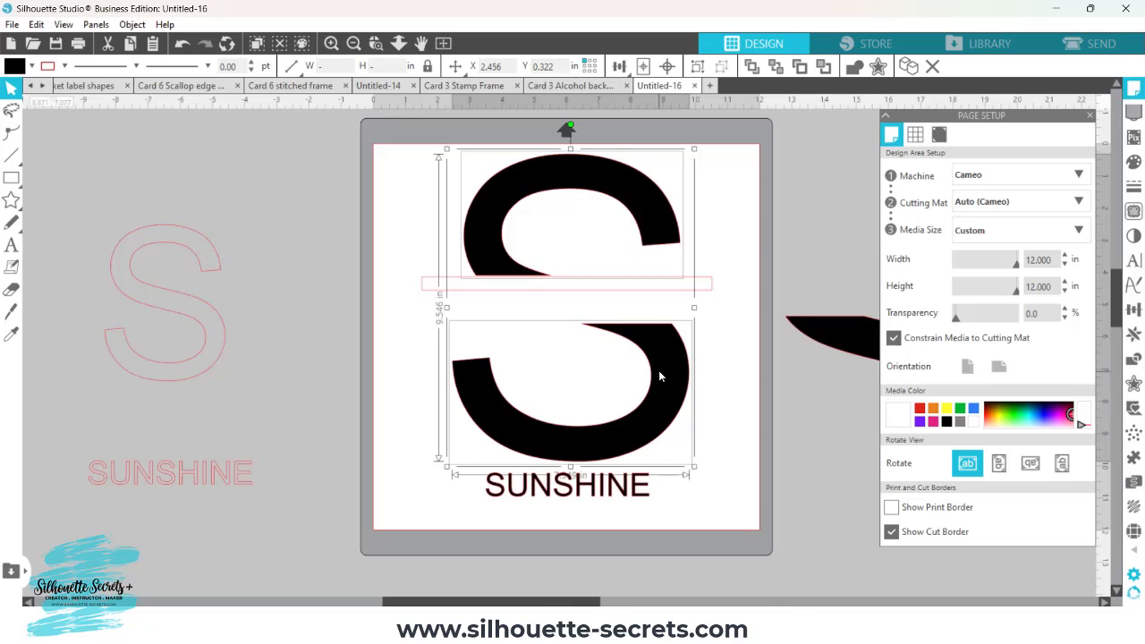
- Group the upper half of the S with the bar
right_click(660, 376)
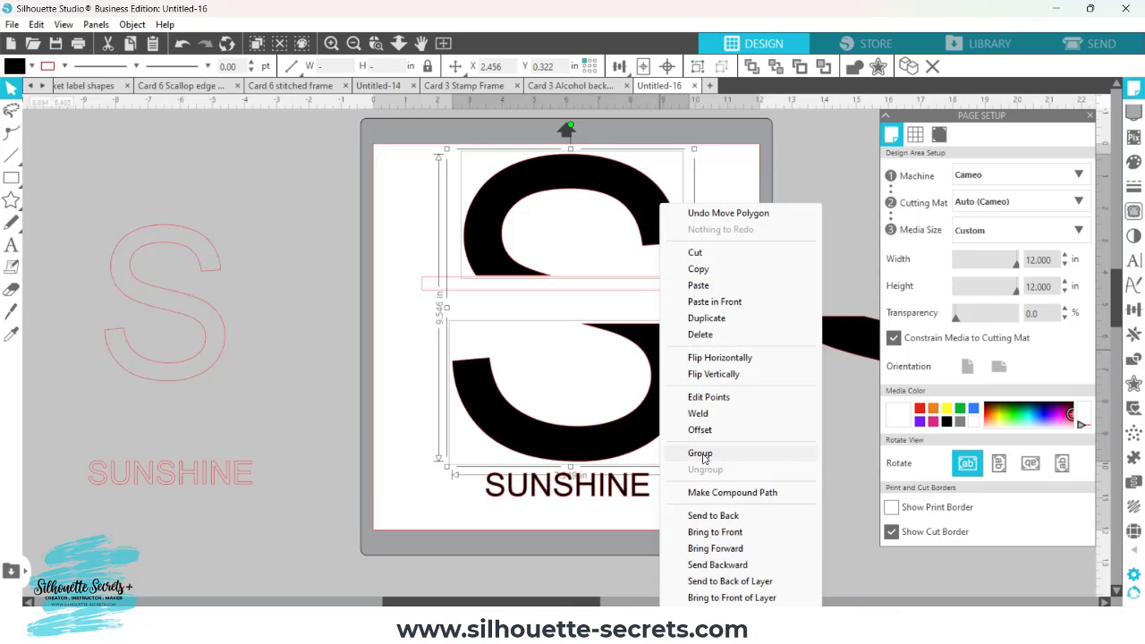
left_click(700, 453)
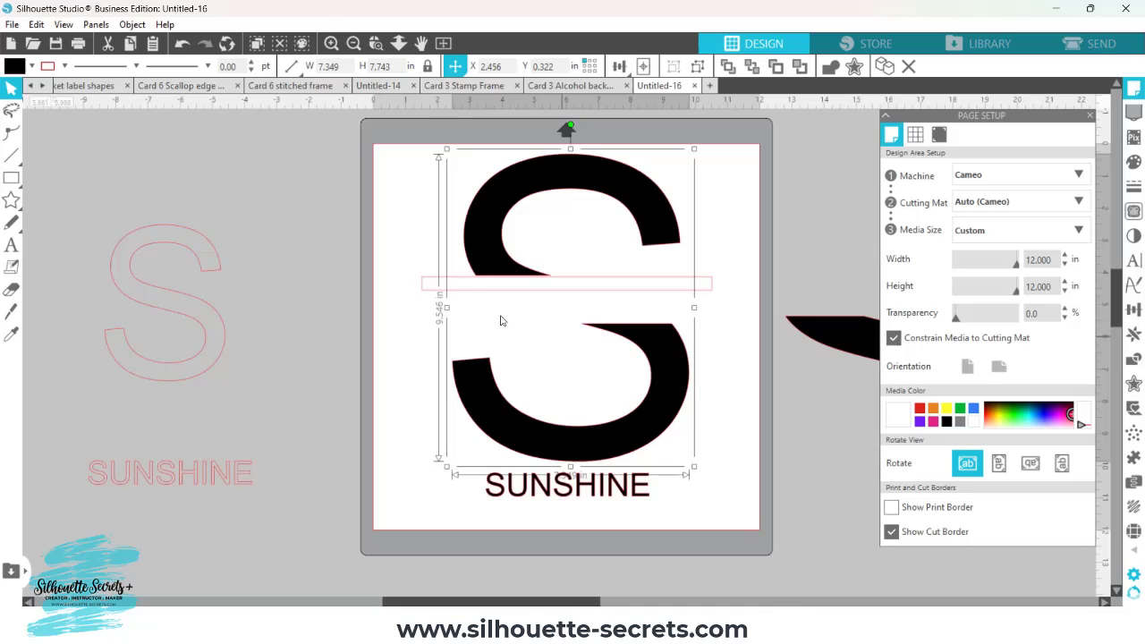
mouse_move(664, 395)
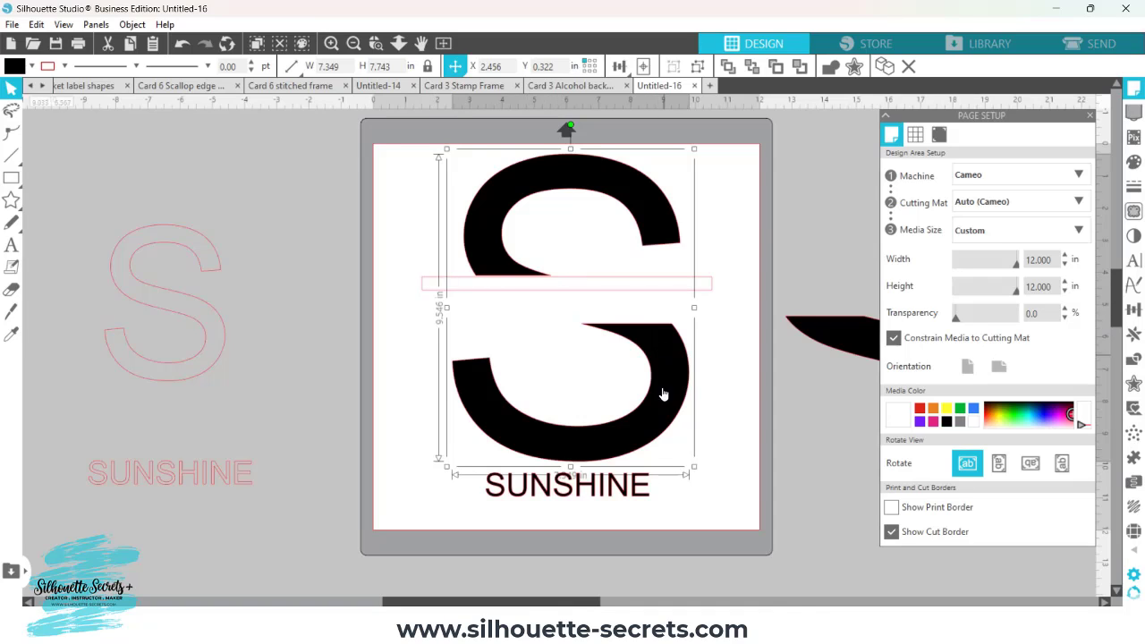
mouse_move(458, 242)
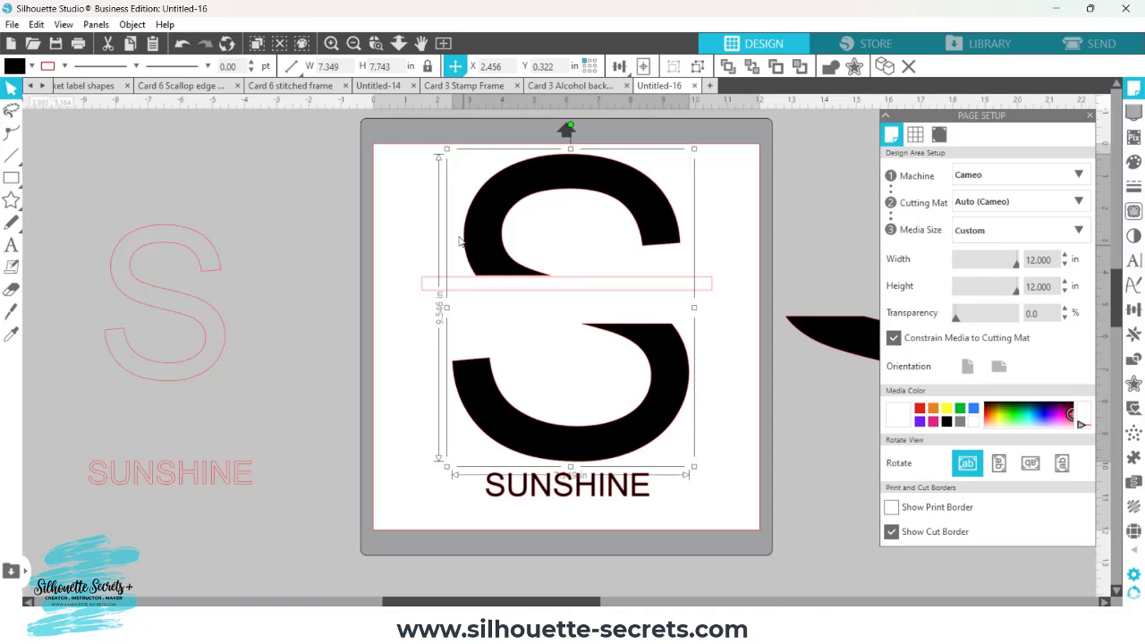
mouse_move(433, 268)
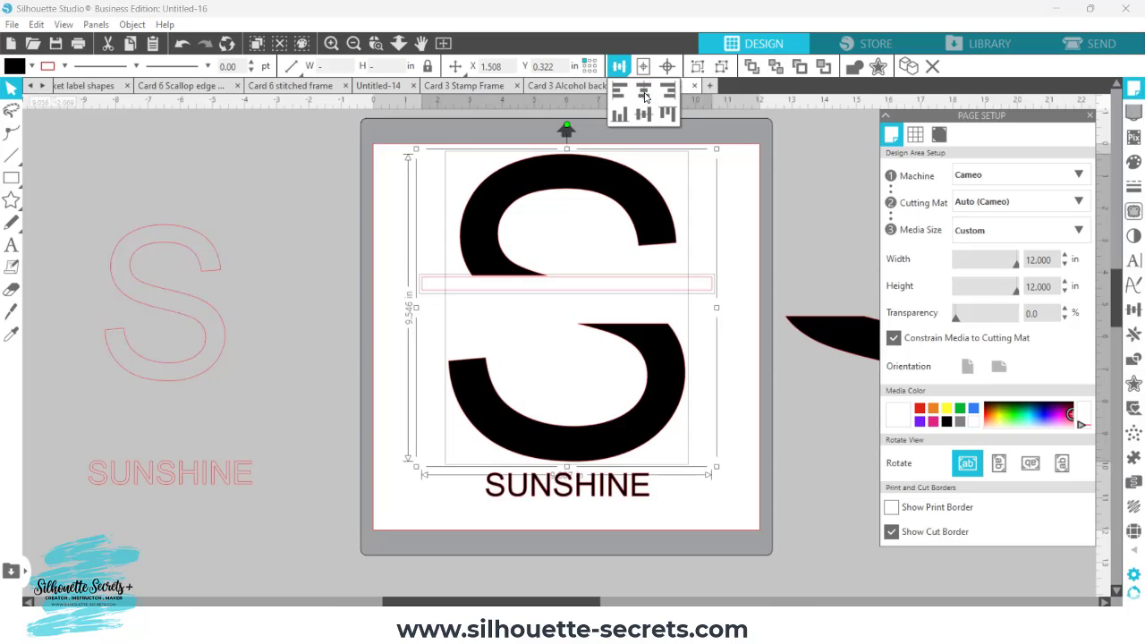
mouse_move(644, 89)
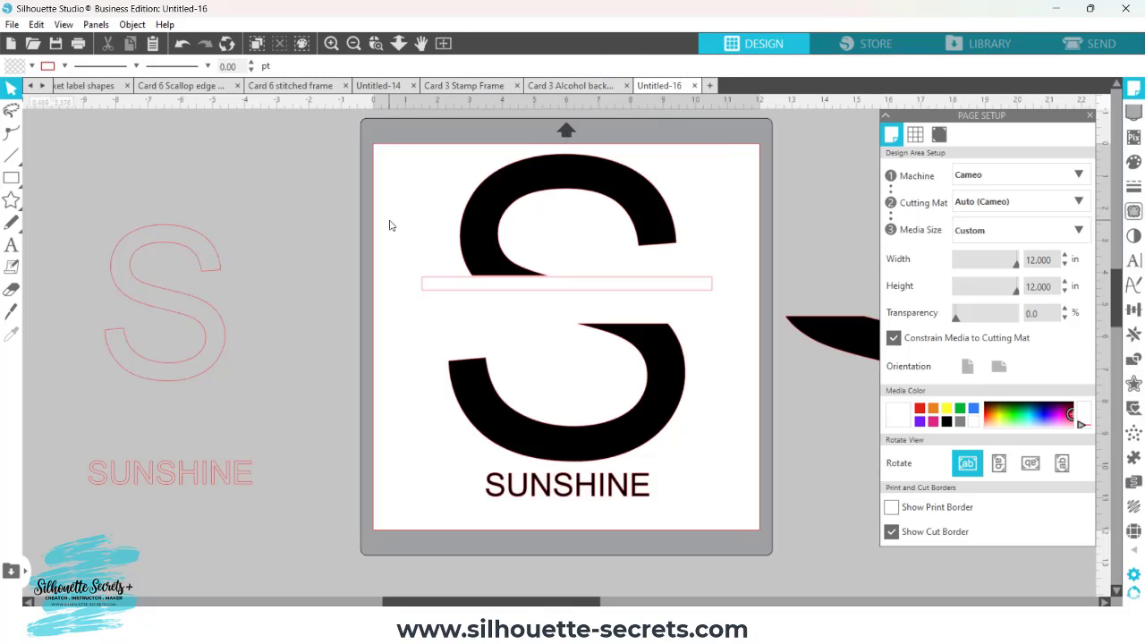
mouse_move(474, 113)
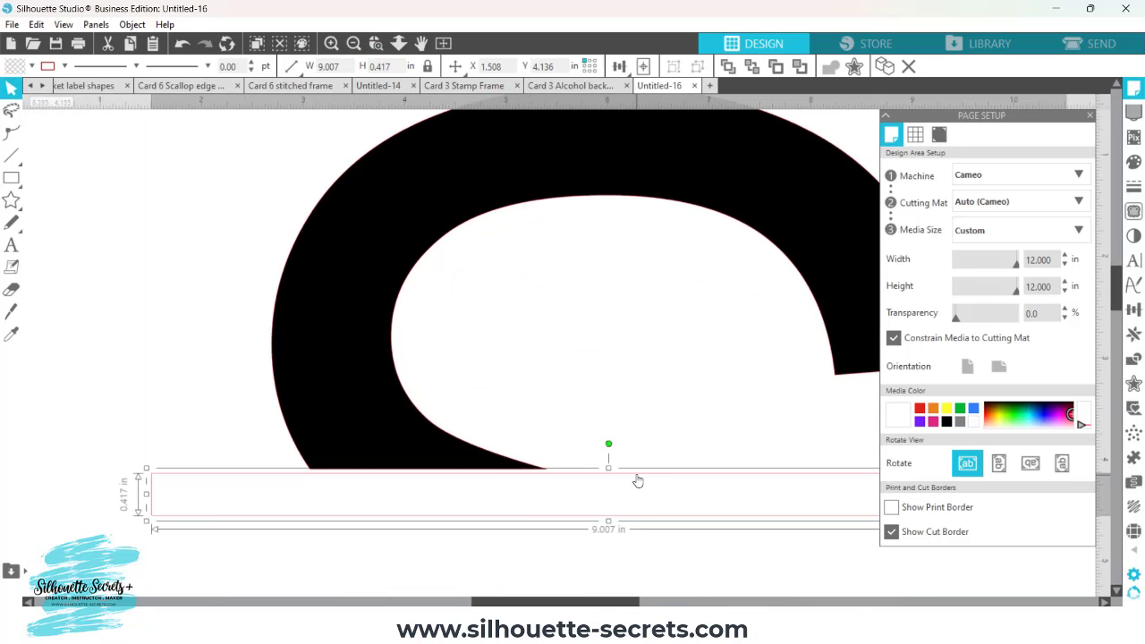
mouse_move(662, 401)
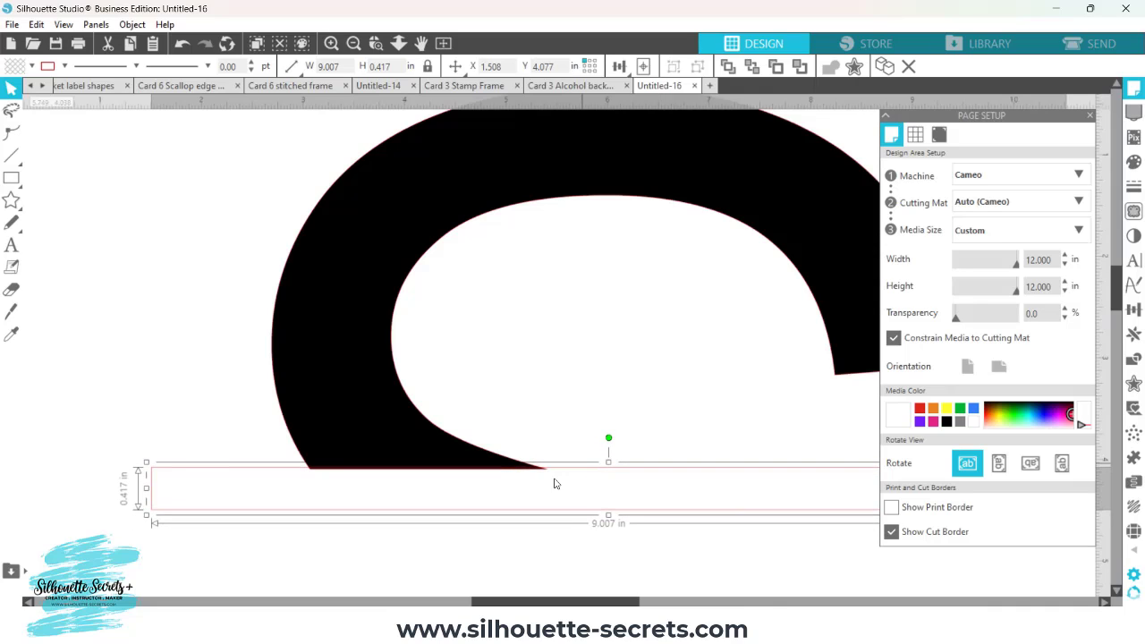
mouse_move(454, 474)
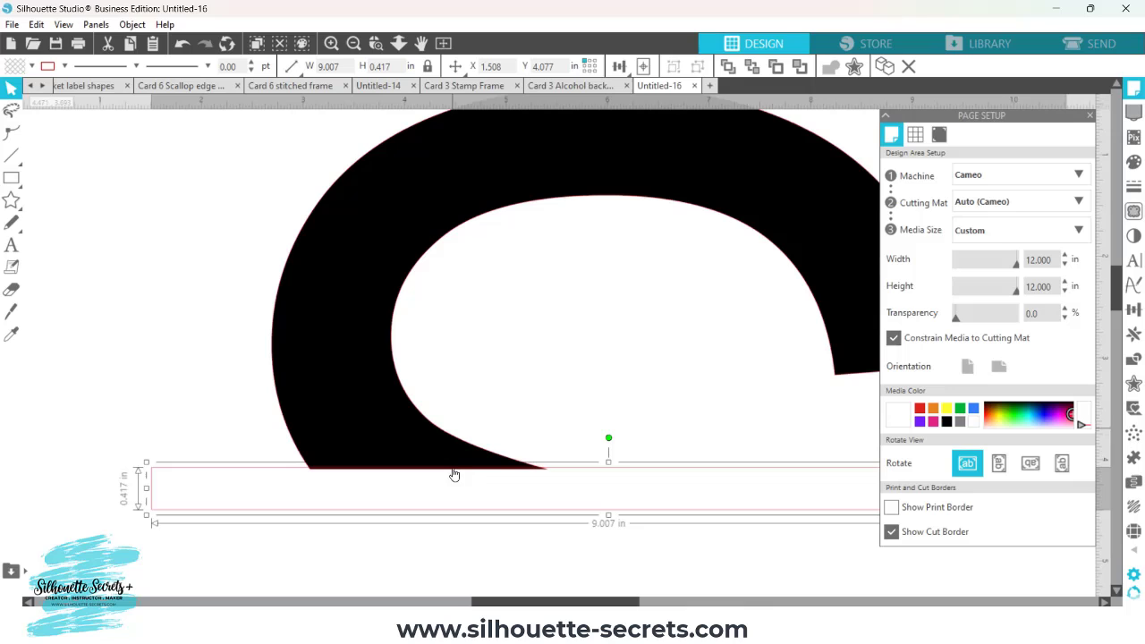
left_click(354, 43)
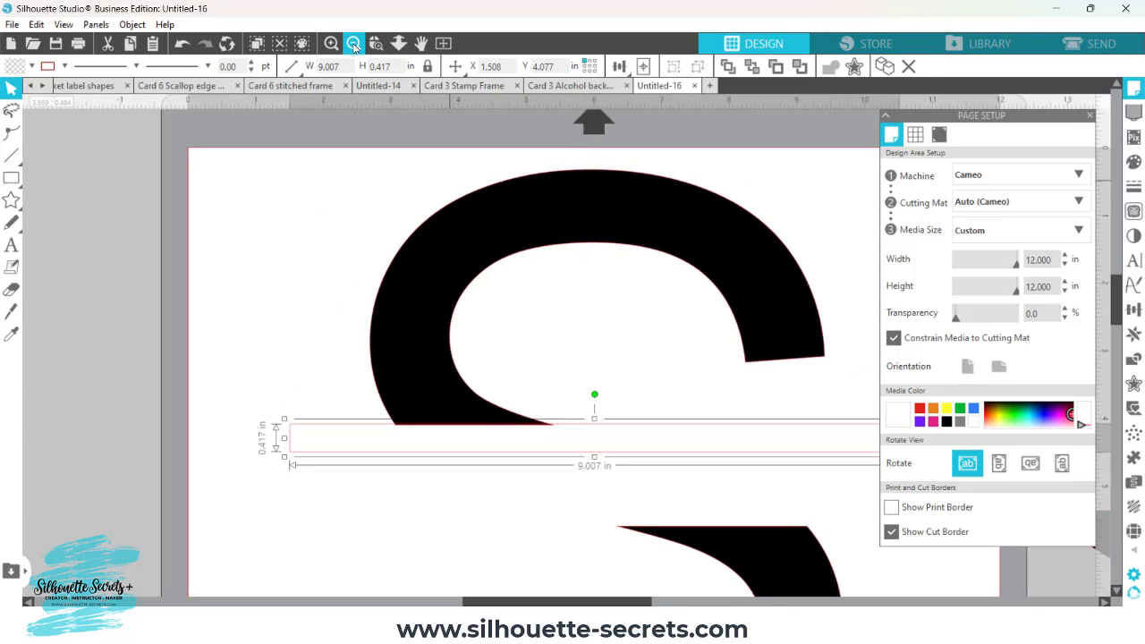
left_click(354, 43)
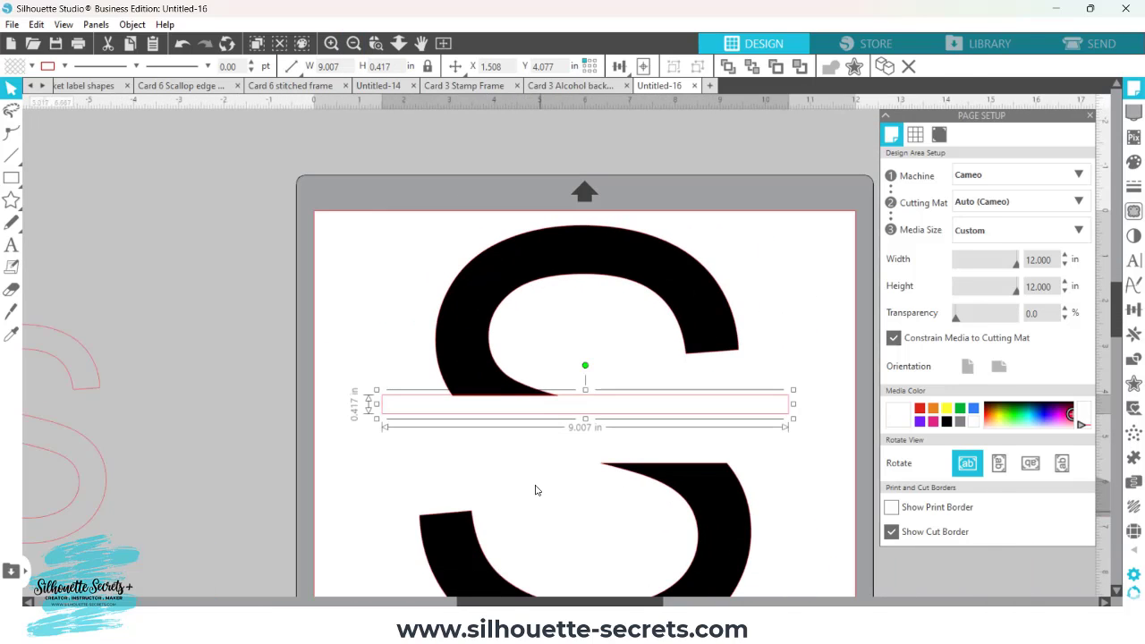
mouse_move(655, 419)
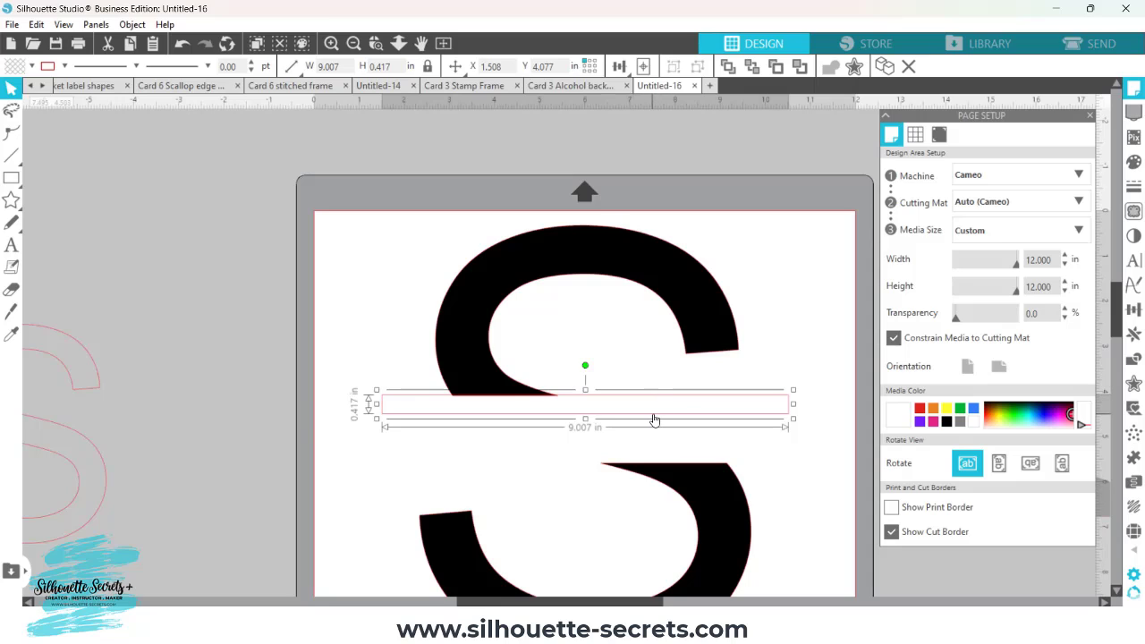
- Duplicate the bar lower into the gap and weld the first bar onto the upper half
left_click_drag(653, 404, 653, 455)
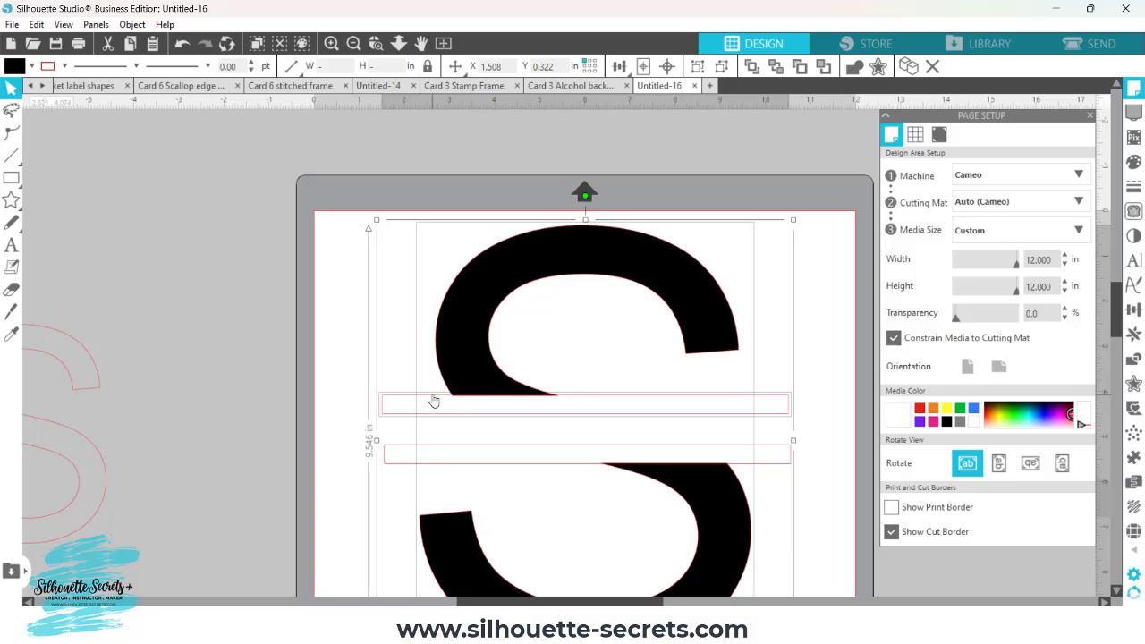
right_click(433, 401)
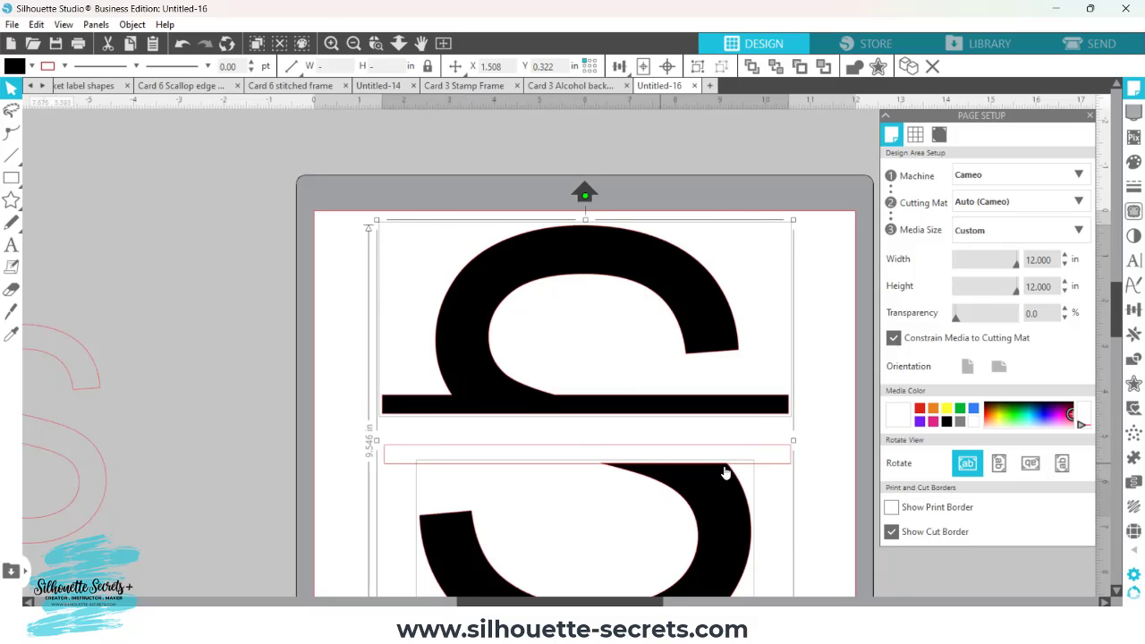
- Place the second bar beneath the first and attach it to the lower S piece
scroll("down", 3)
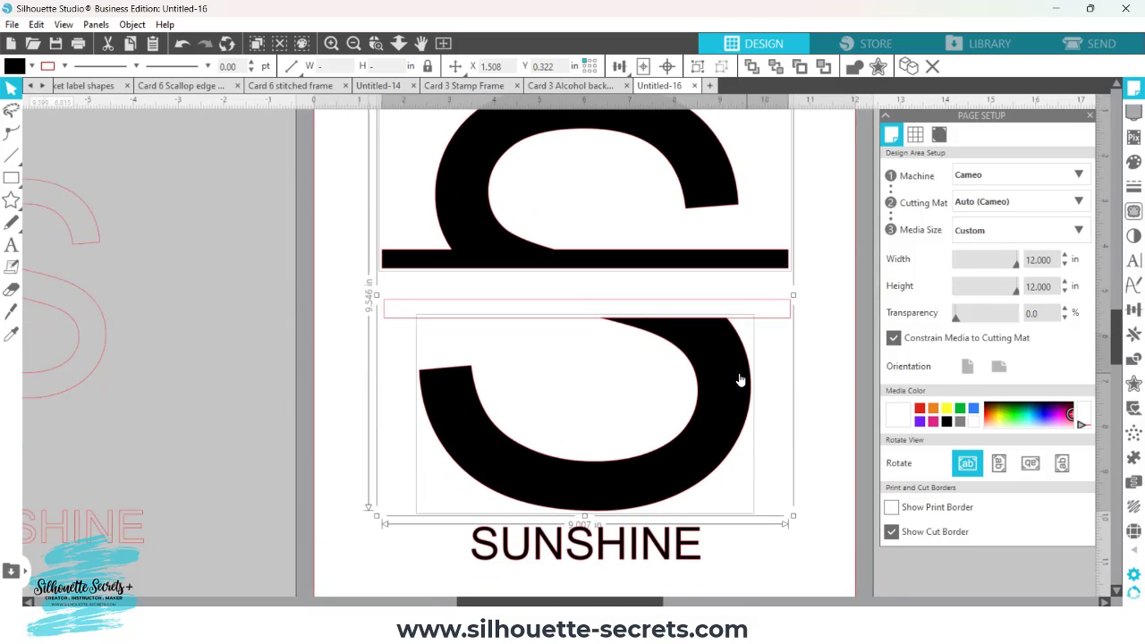
mouse_move(440, 396)
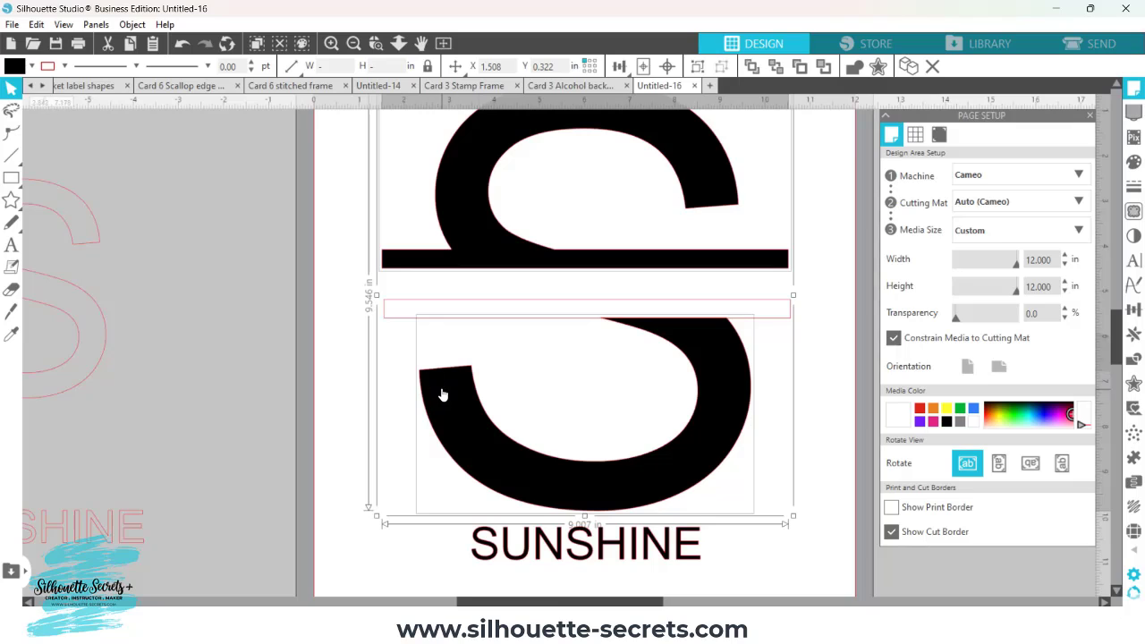
mouse_move(466, 265)
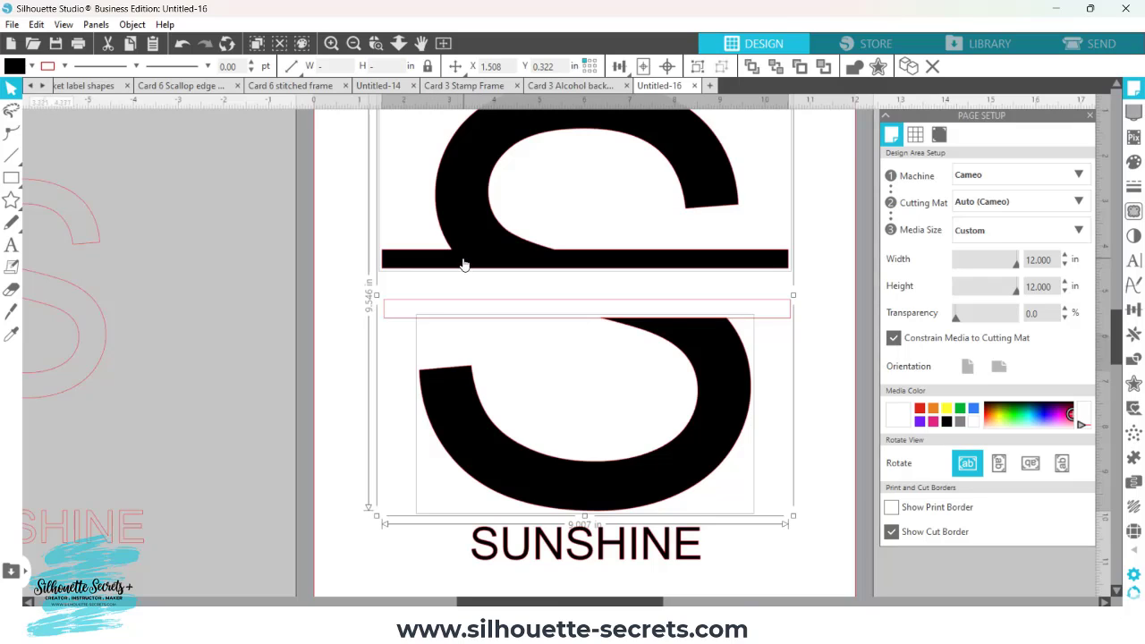
mouse_move(756, 337)
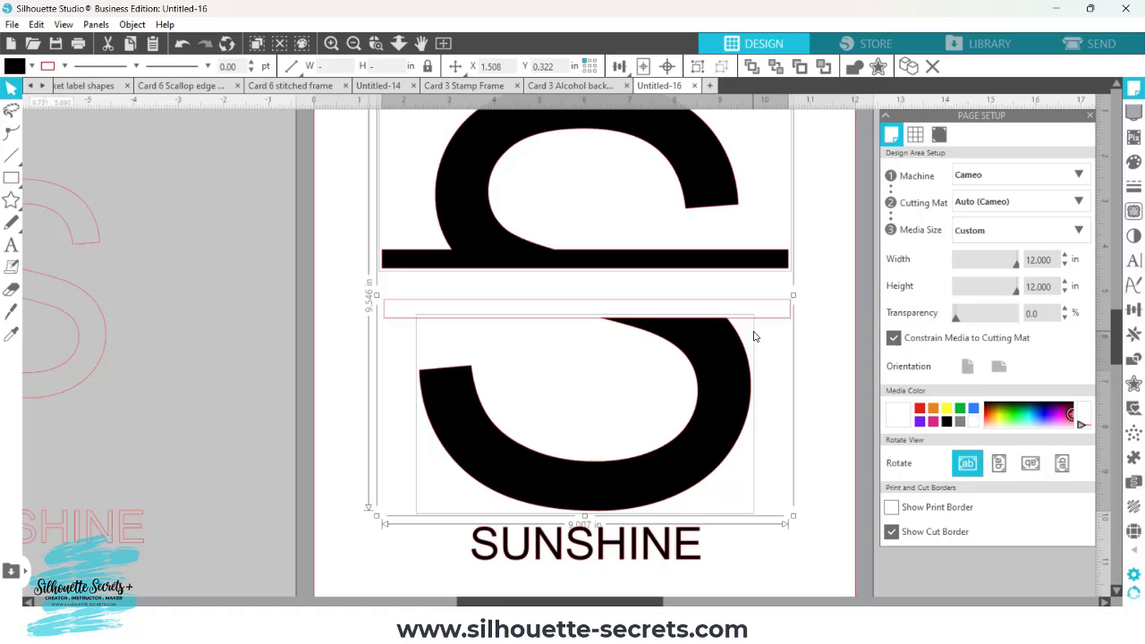
mouse_move(701, 247)
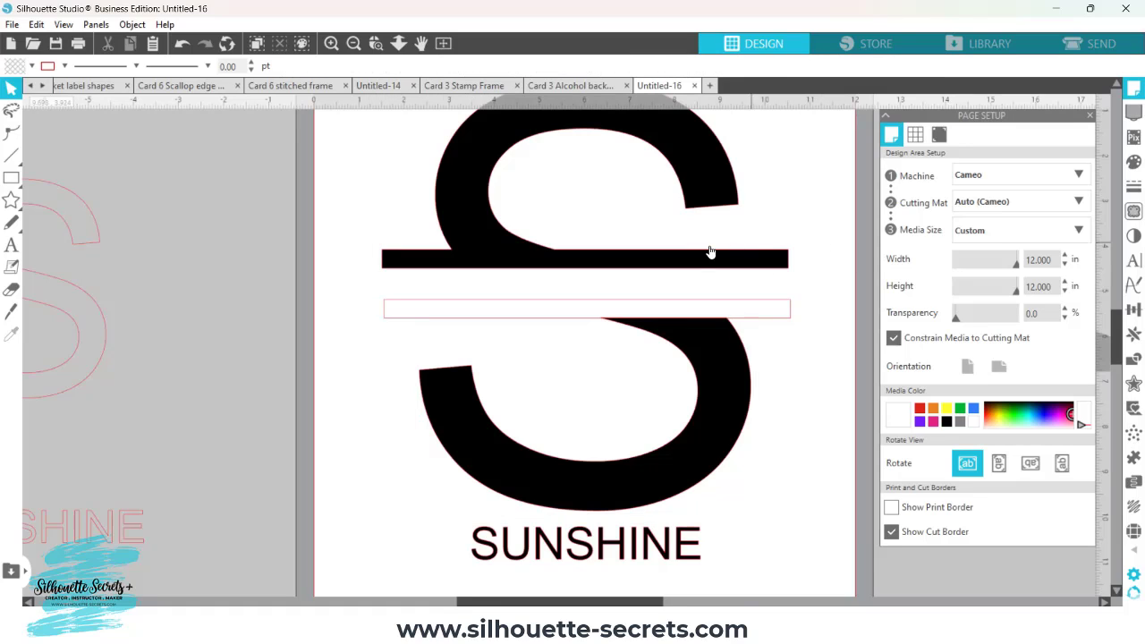
left_click(698, 171)
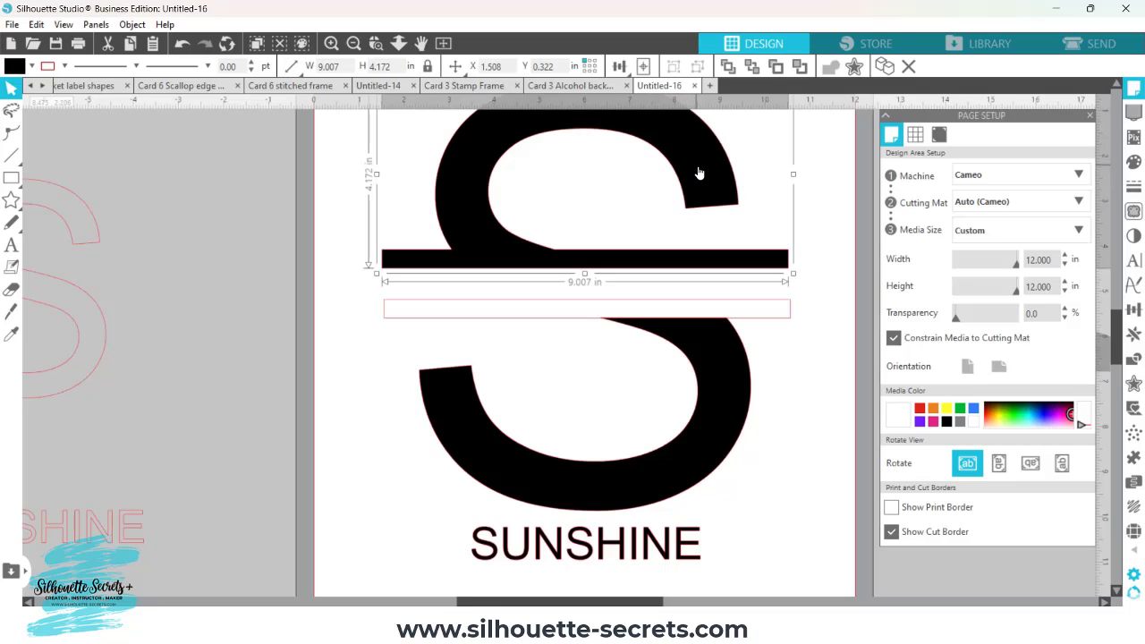
mouse_move(725, 387)
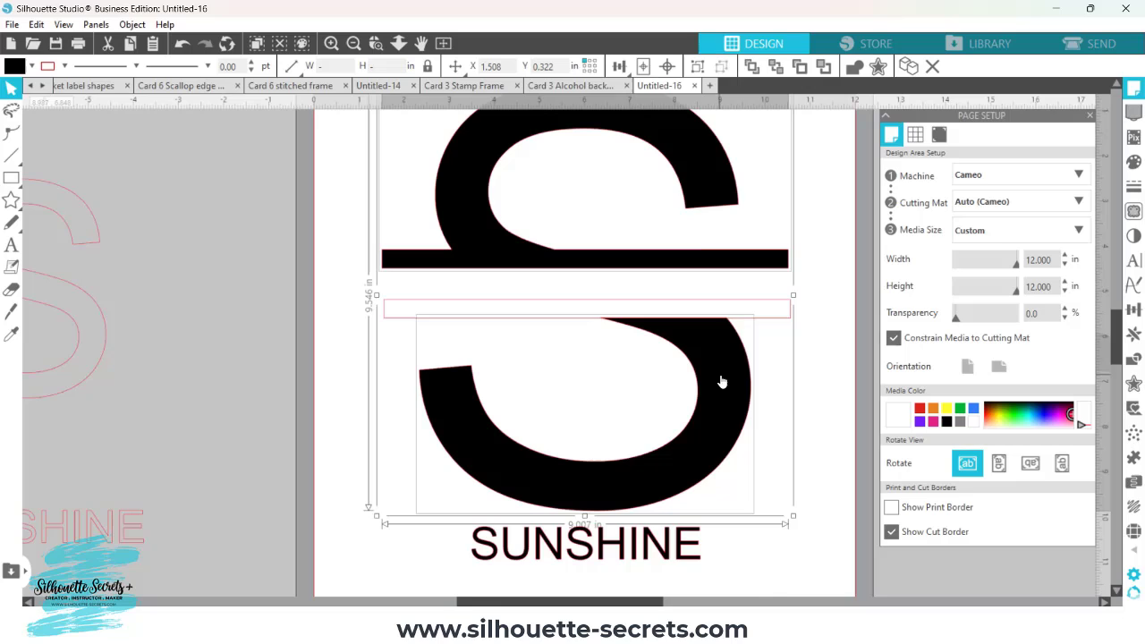
right_click(723, 383)
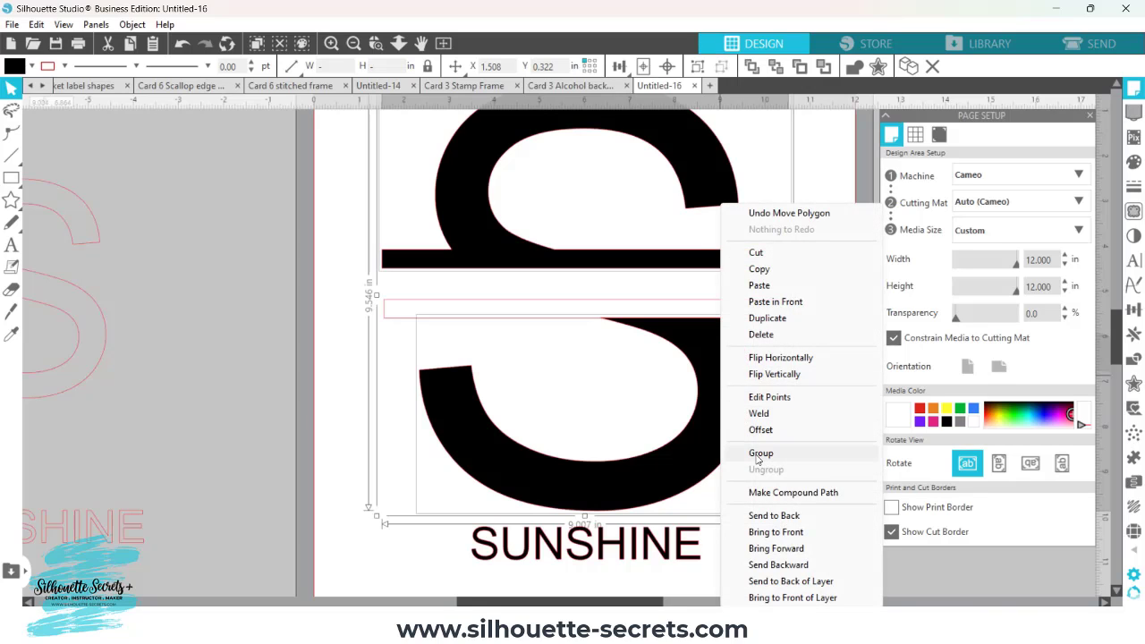
left_click(762, 453)
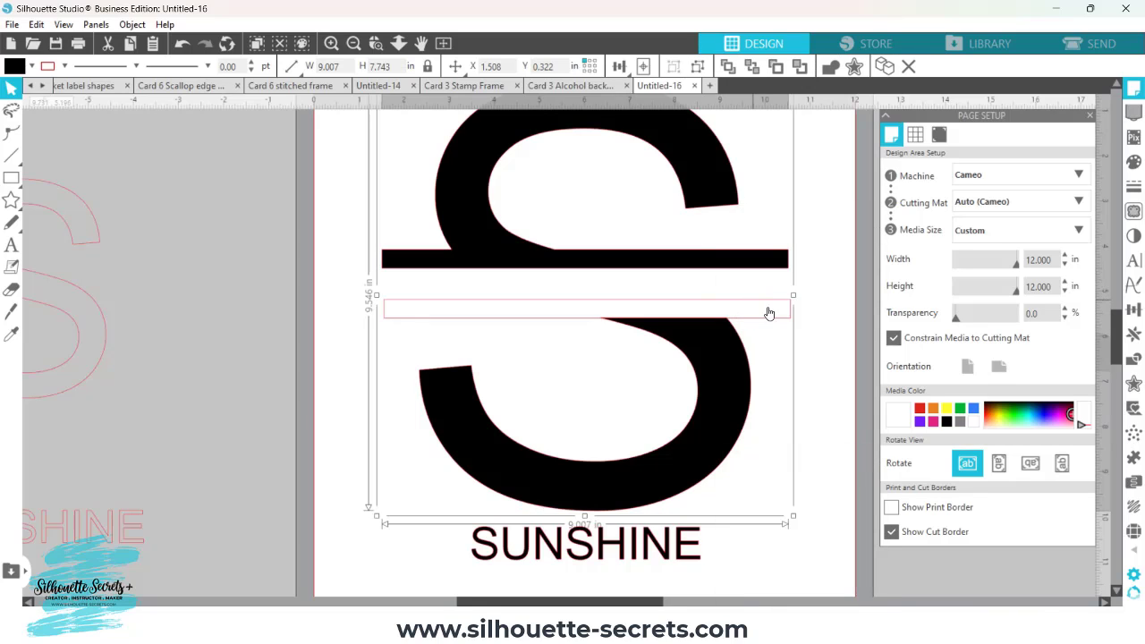
mouse_move(768, 308)
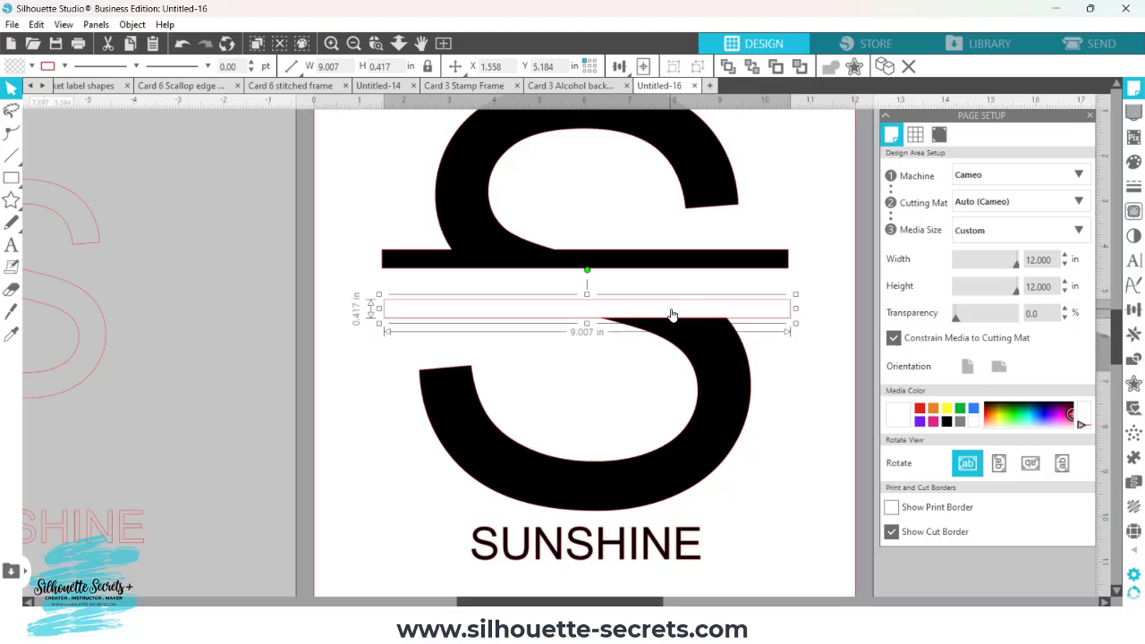
mouse_move(766, 343)
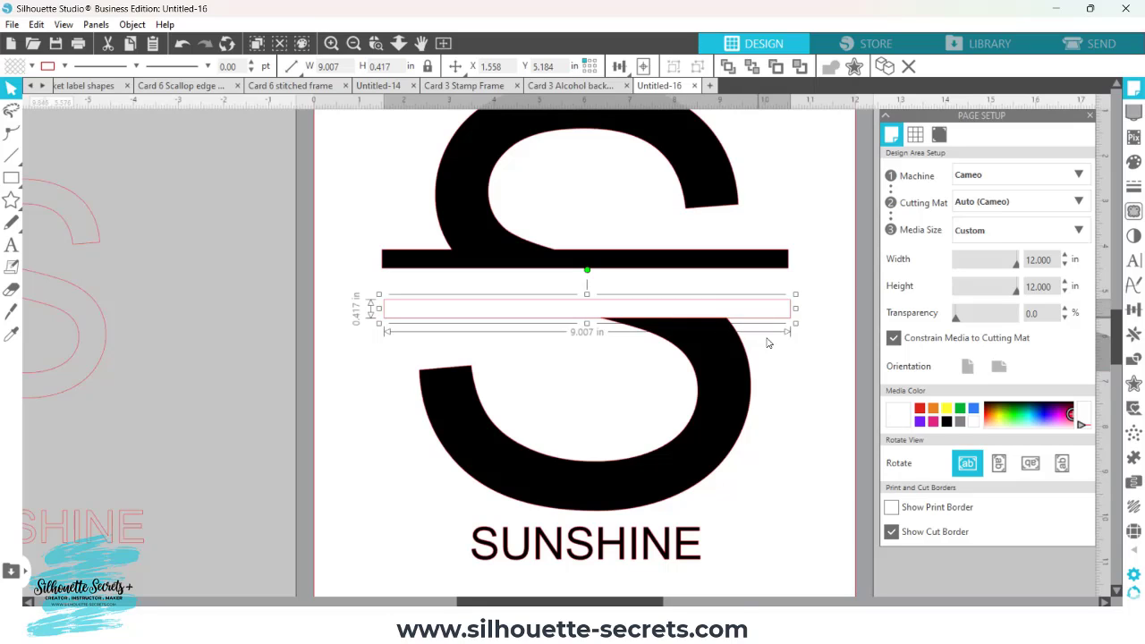
mouse_move(723, 358)
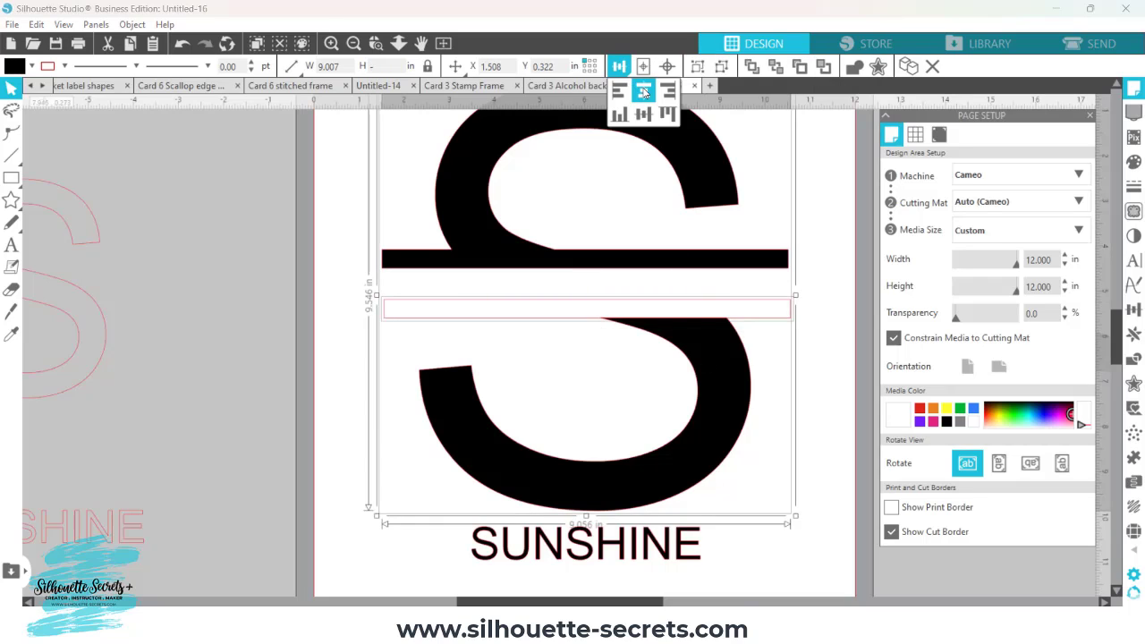
- Centre the second bar with the design and weld it into the lower half as solid black
left_click(645, 115)
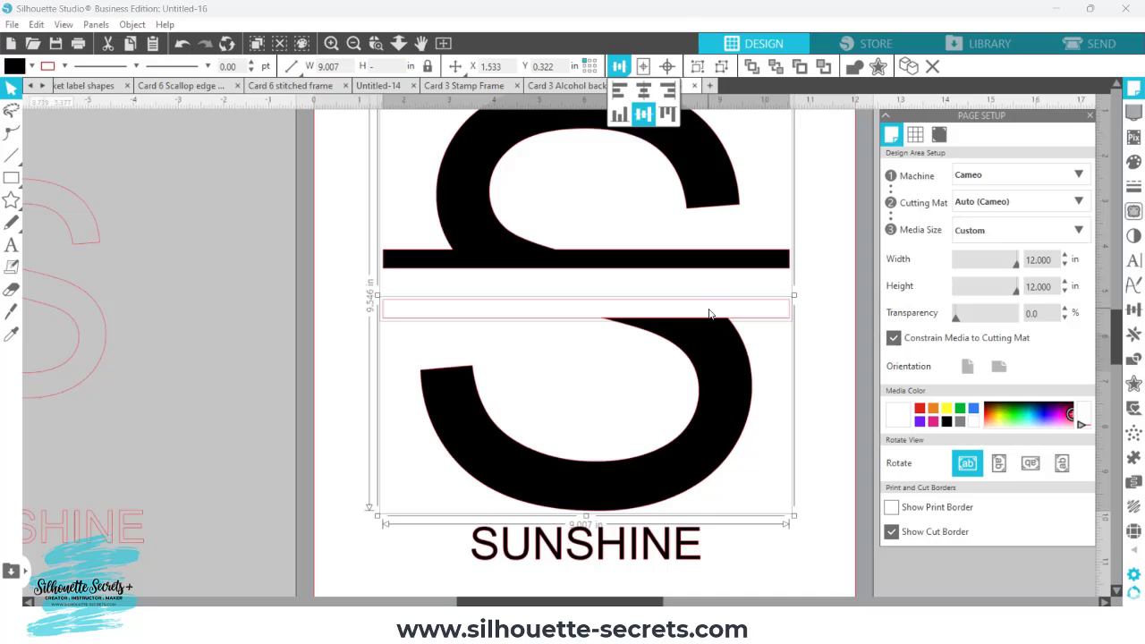
right_click(709, 313)
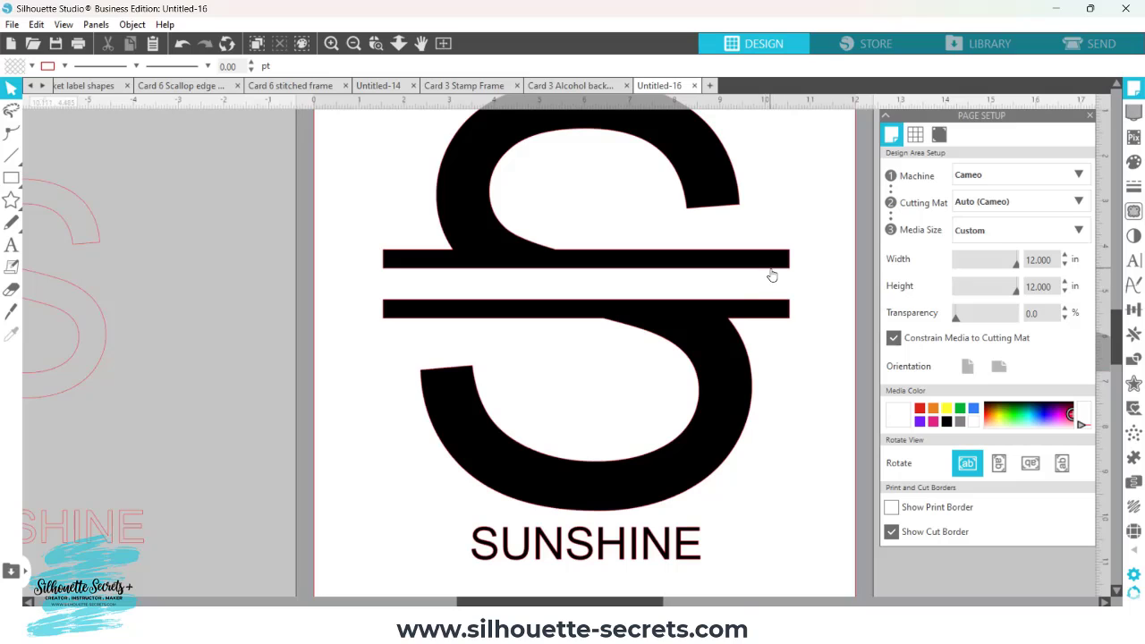
left_click(354, 43)
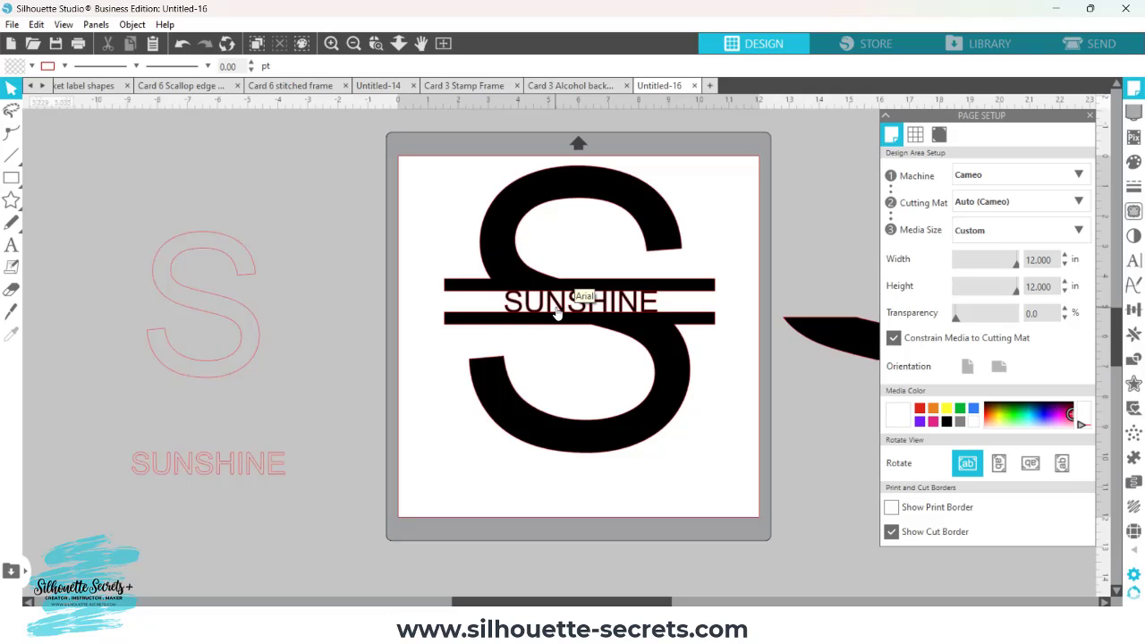
mouse_move(554, 314)
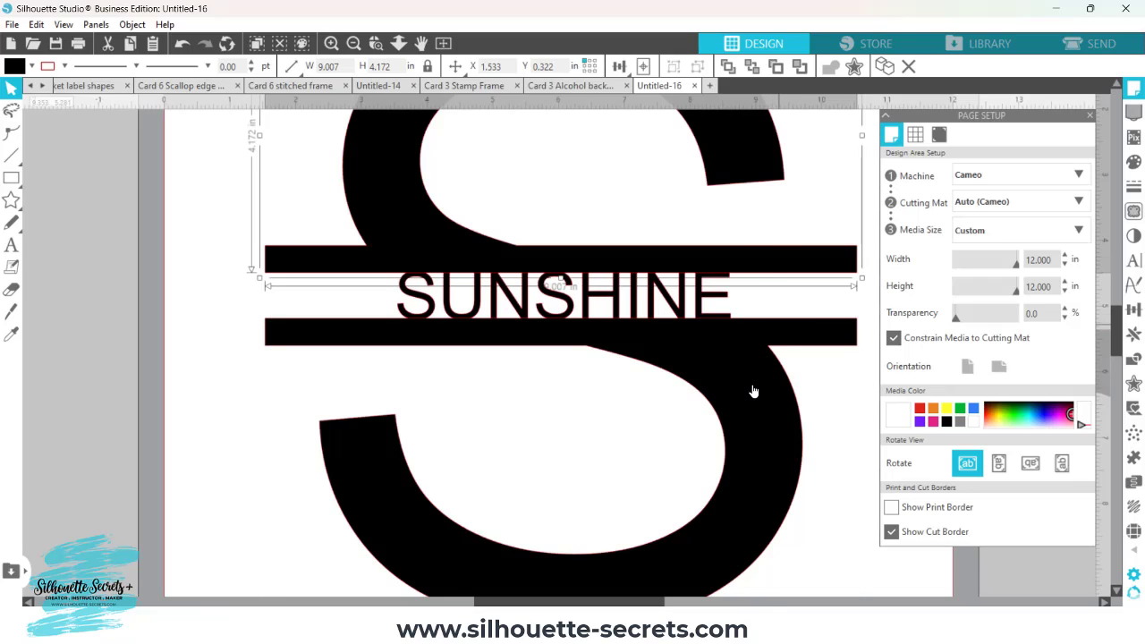
mouse_move(764, 398)
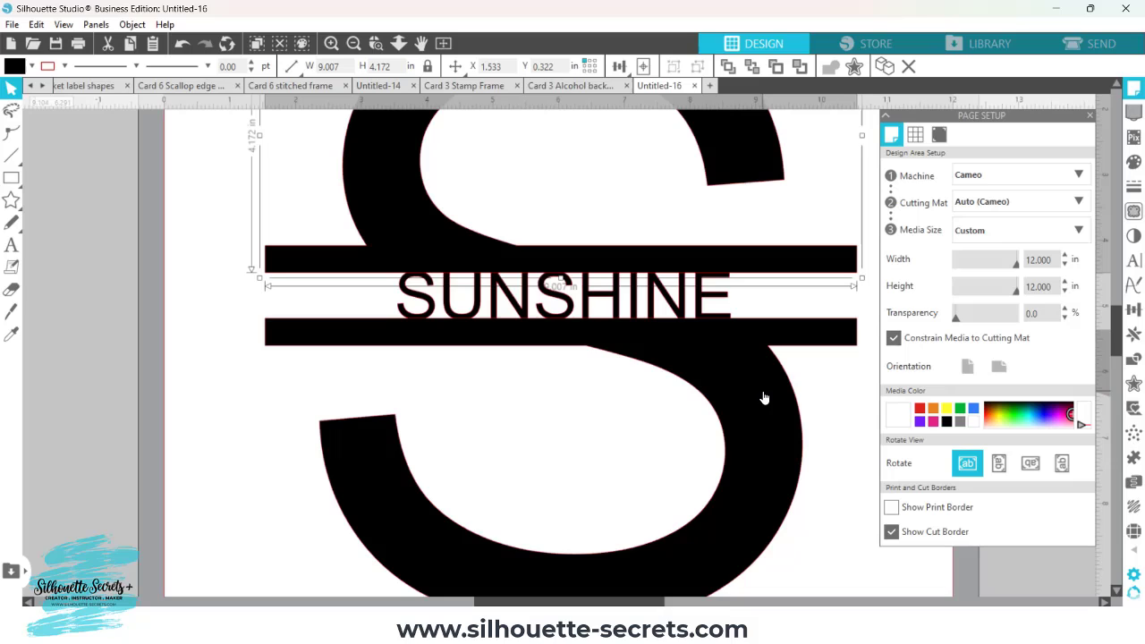
mouse_move(774, 396)
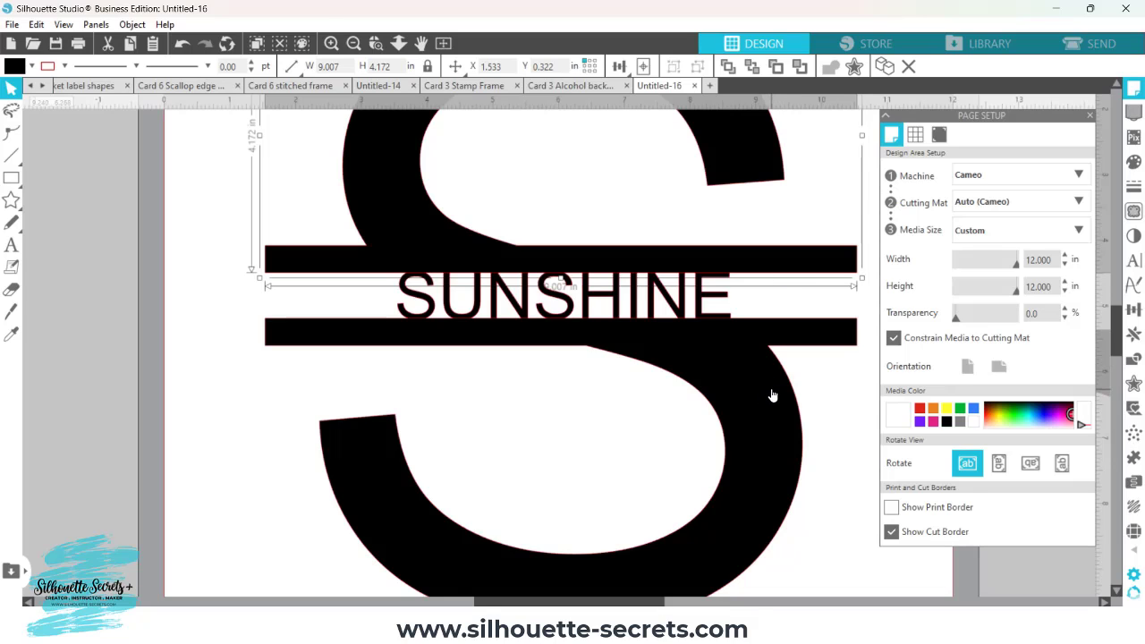
- Group the S halves, both bars and the word SUNSHINE into one unit
right_click(773, 396)
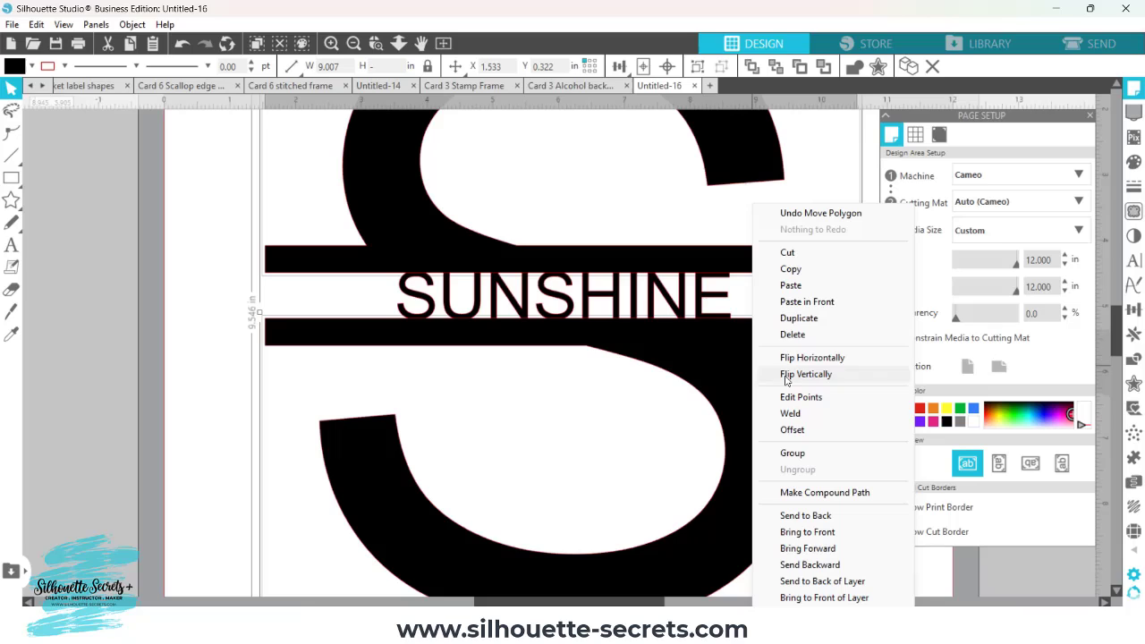
mouse_move(793, 455)
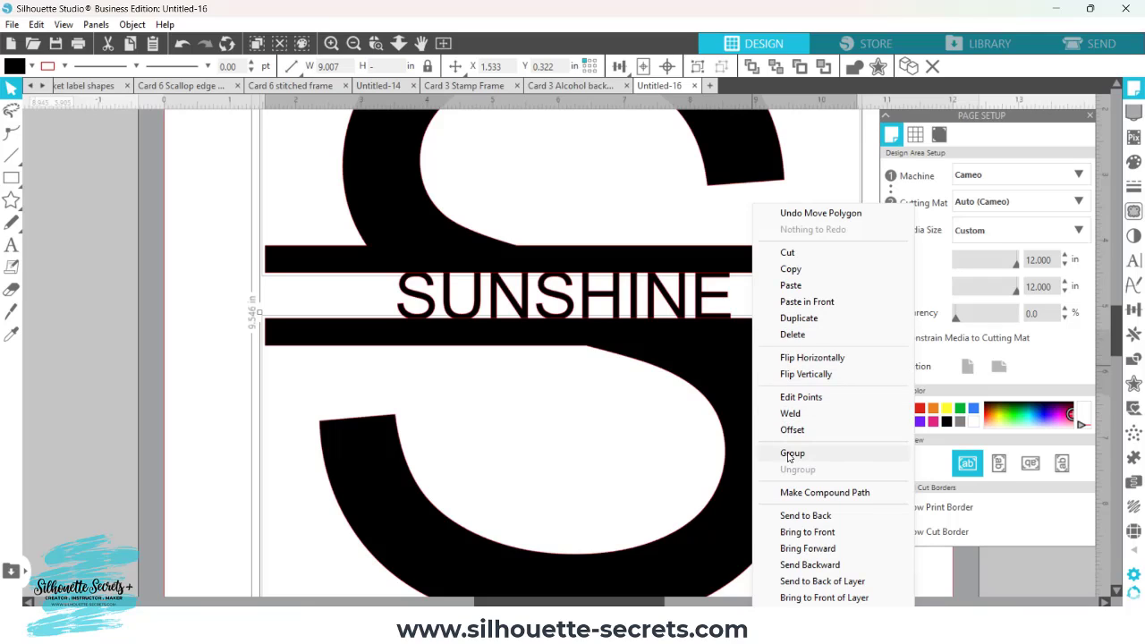
left_click(793, 454)
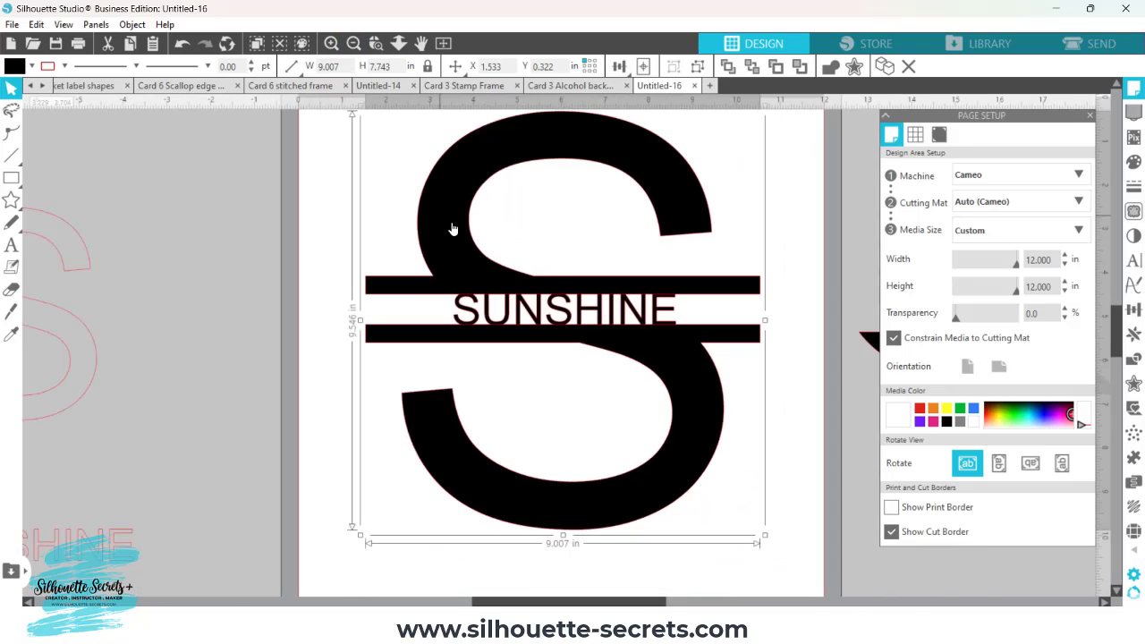
mouse_move(523, 300)
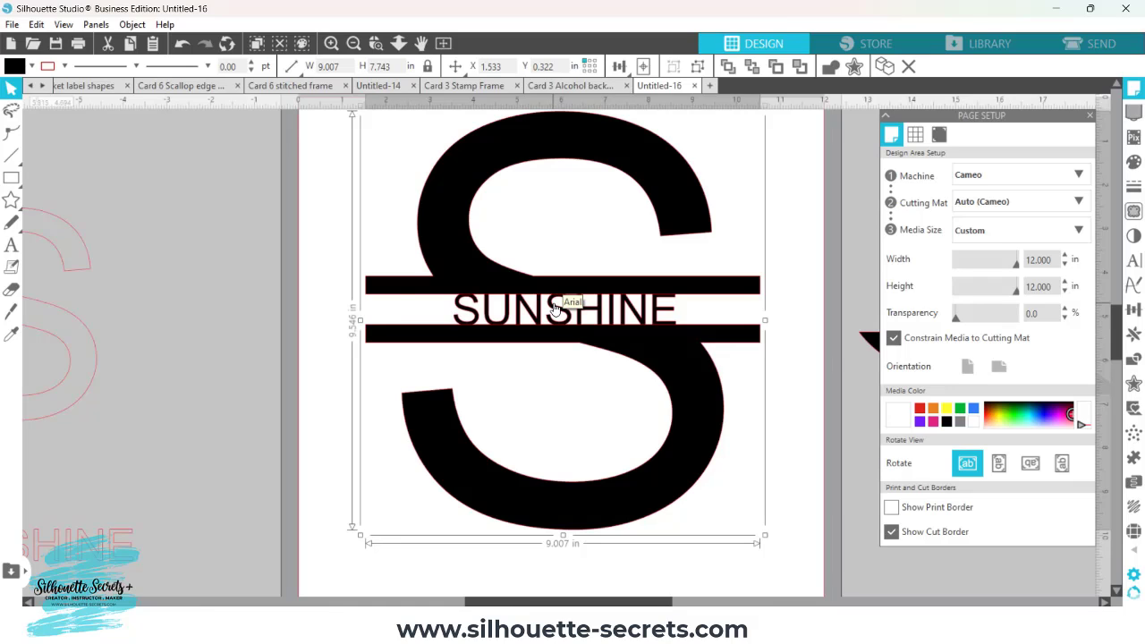
- Centre-align the word SUNSHINE within the middle gap and weld it into the monogram
left_click(322, 229)
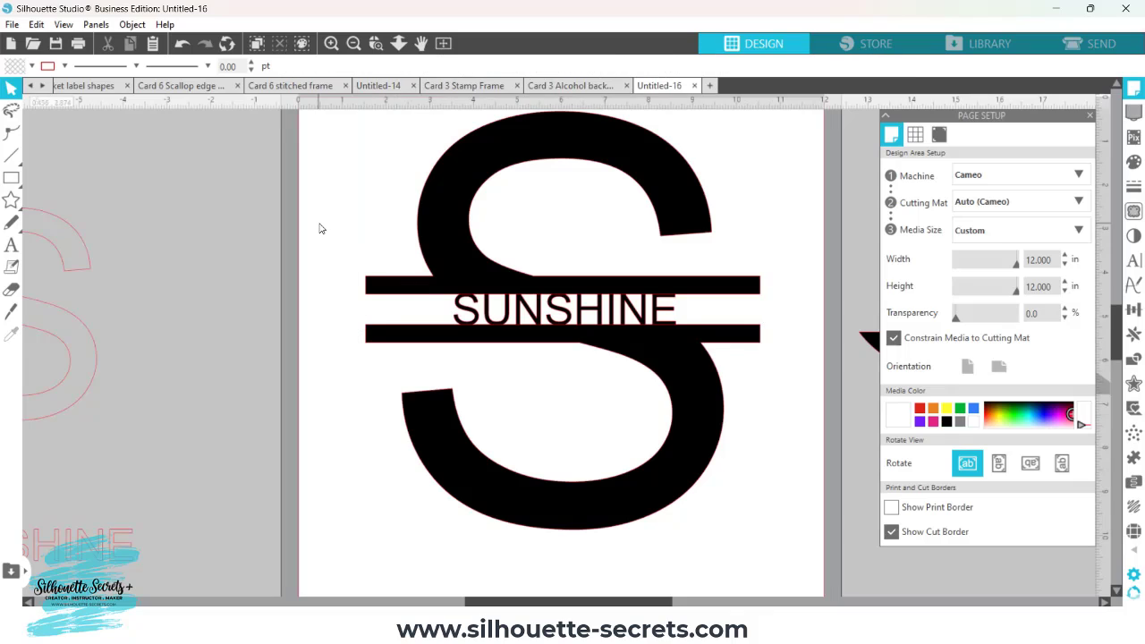
mouse_move(331, 247)
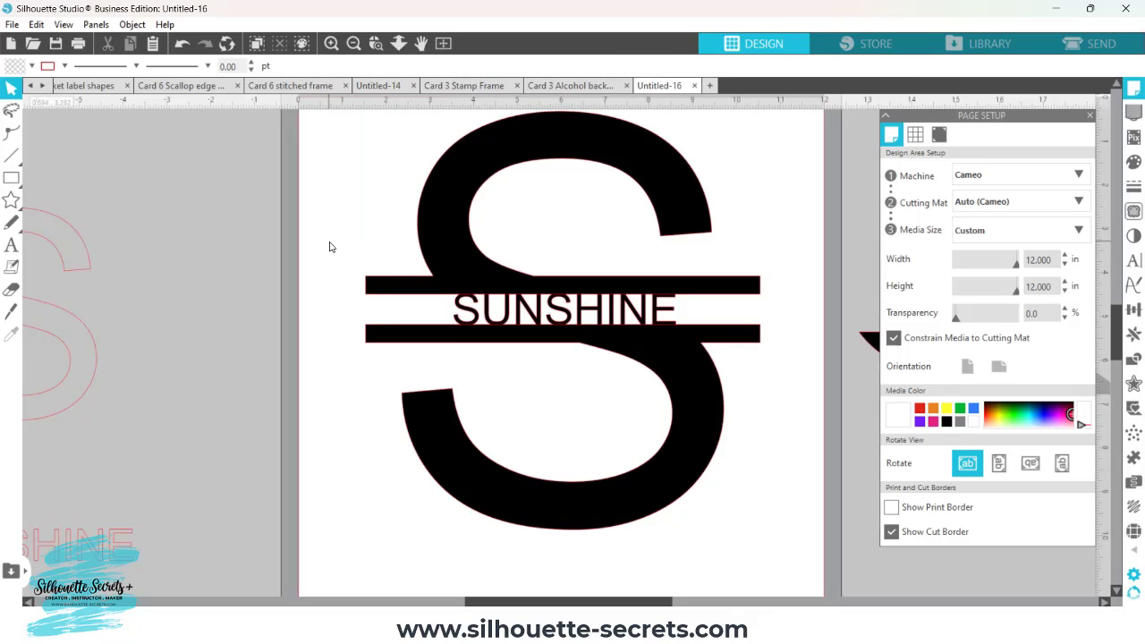
mouse_move(326, 240)
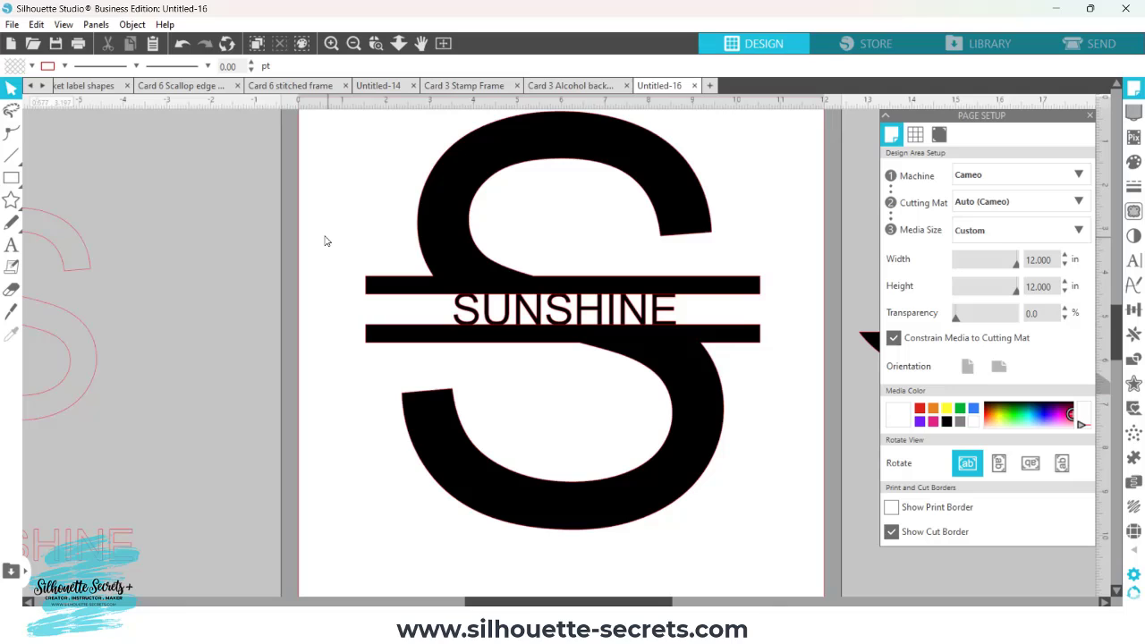
mouse_move(329, 229)
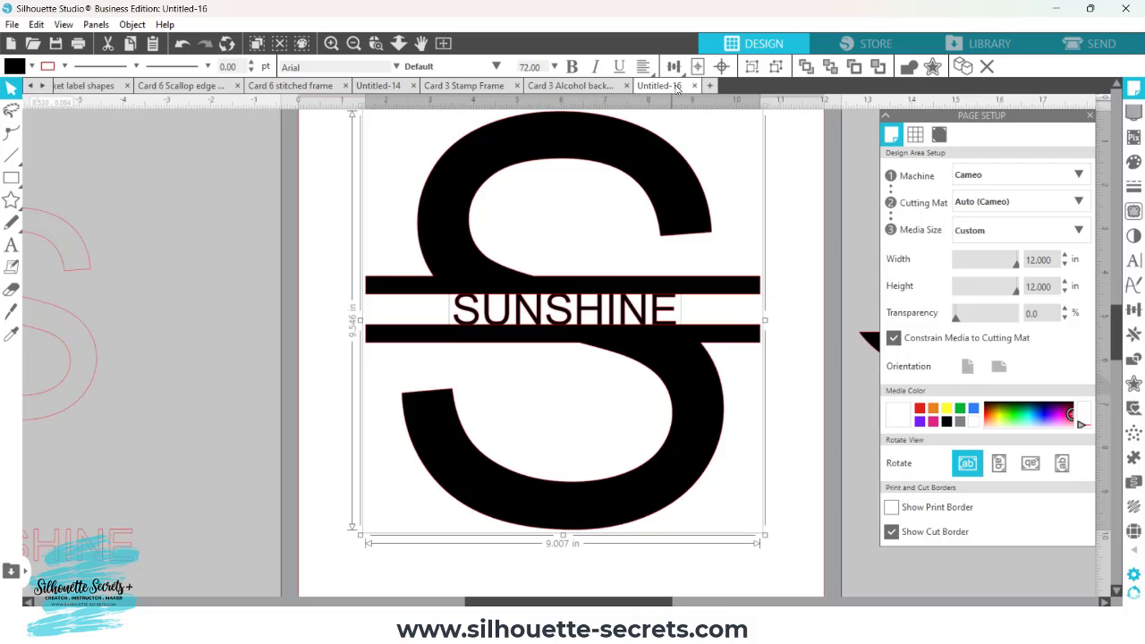
left_click(673, 66)
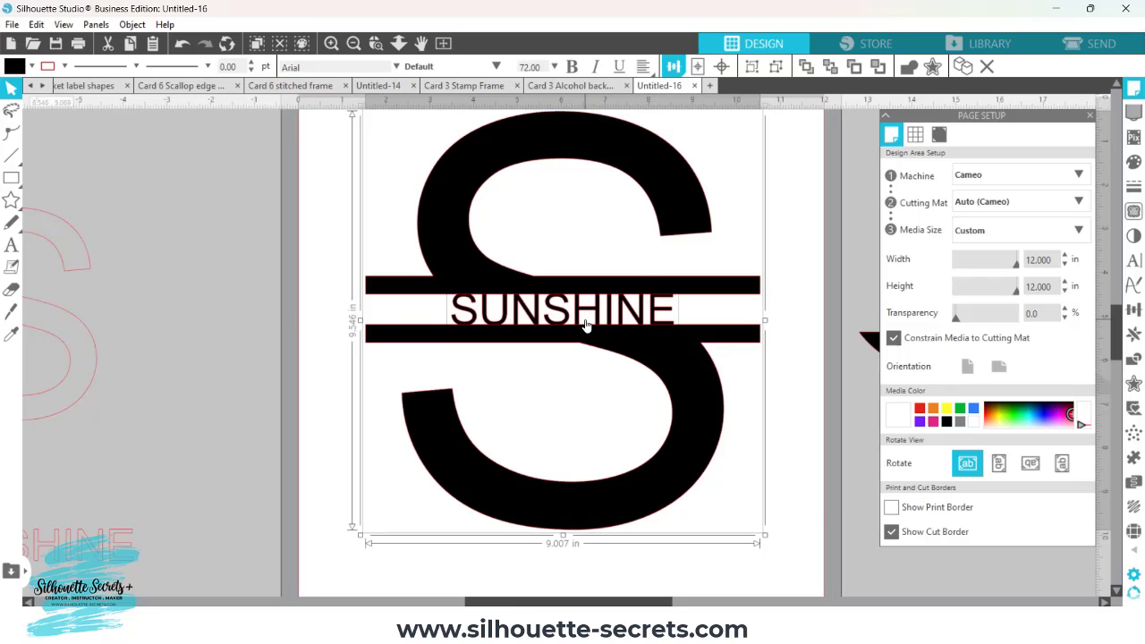
mouse_move(655, 351)
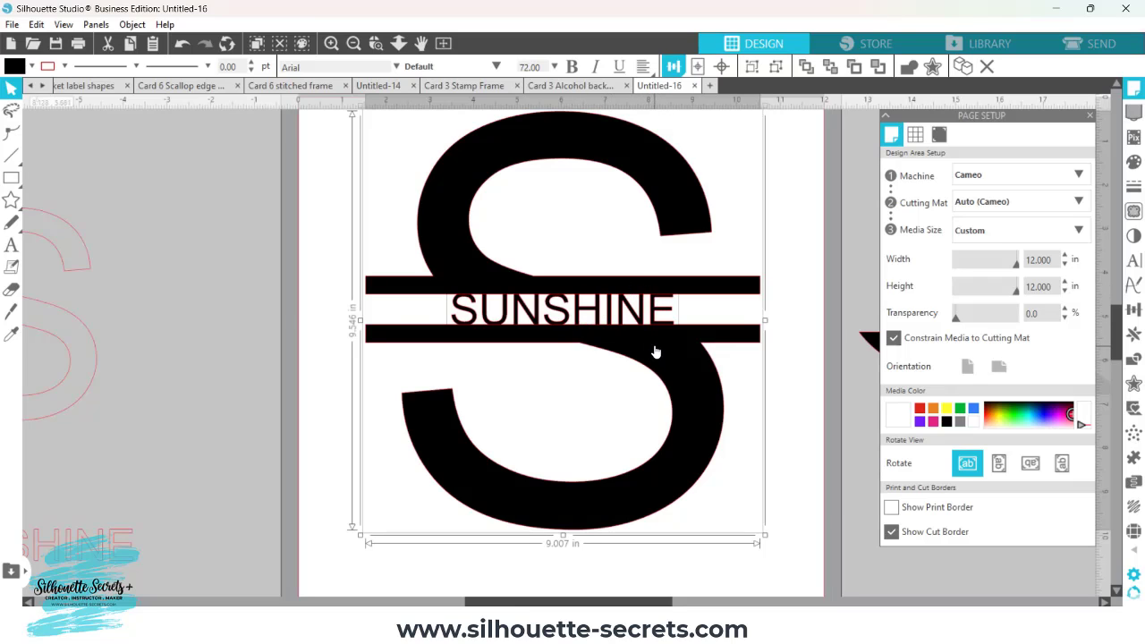
right_click(655, 351)
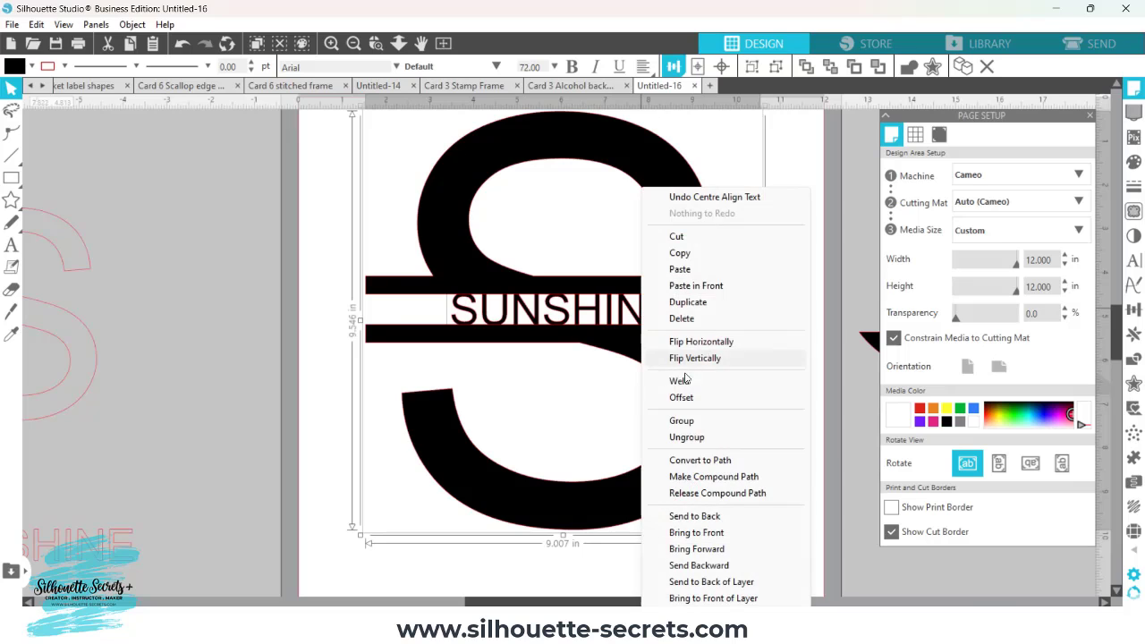